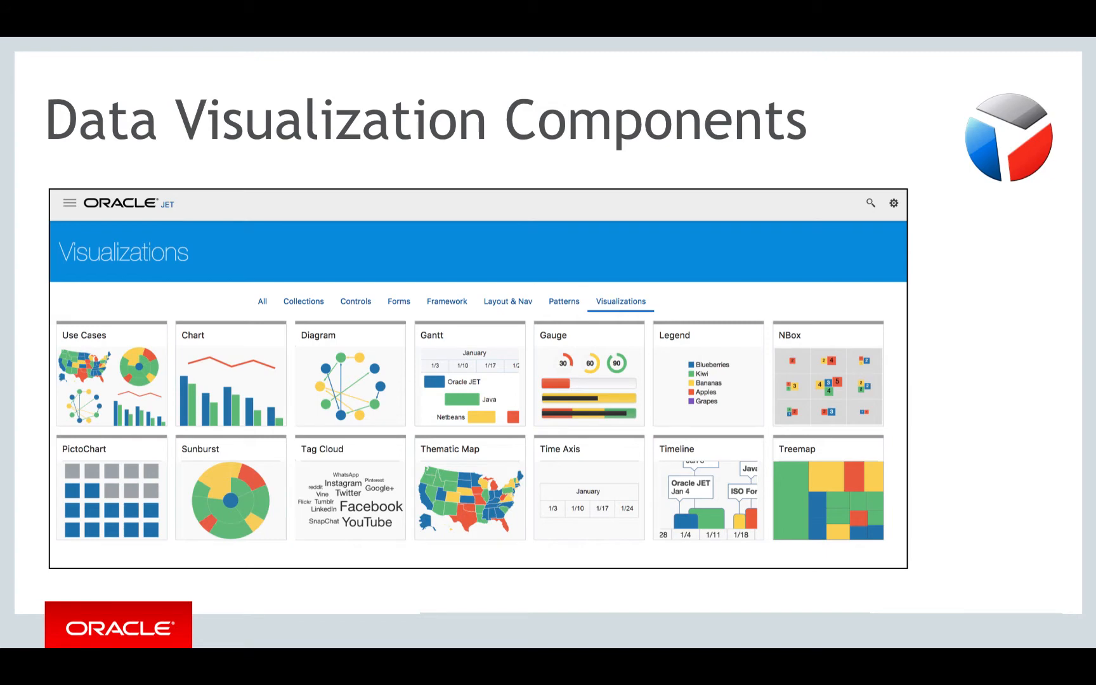
Step: Advance through the Data Visualization Components slides past the featured gallery screenshot
left_click(112, 334)
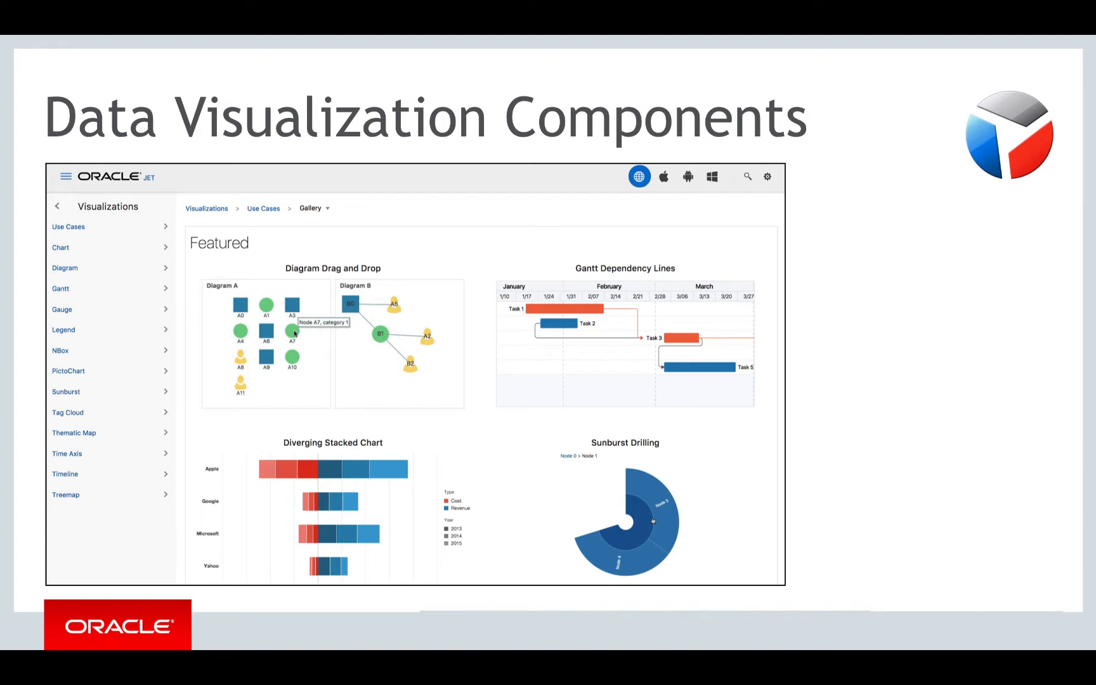
left_click(59, 248)
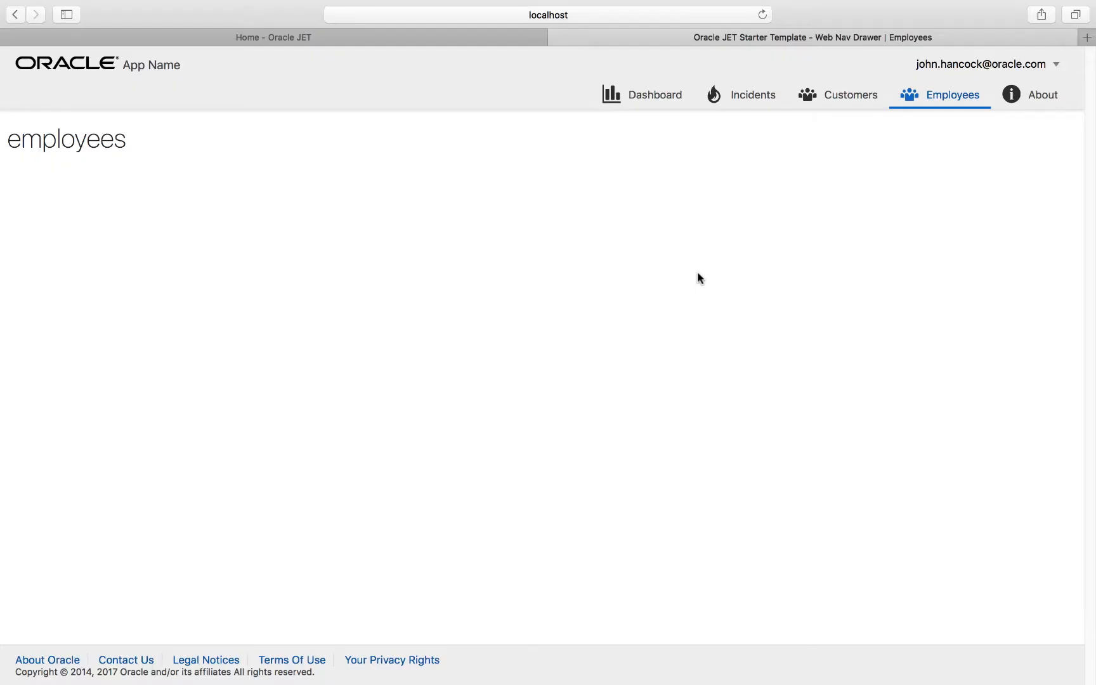
mouse_move(810, 331)
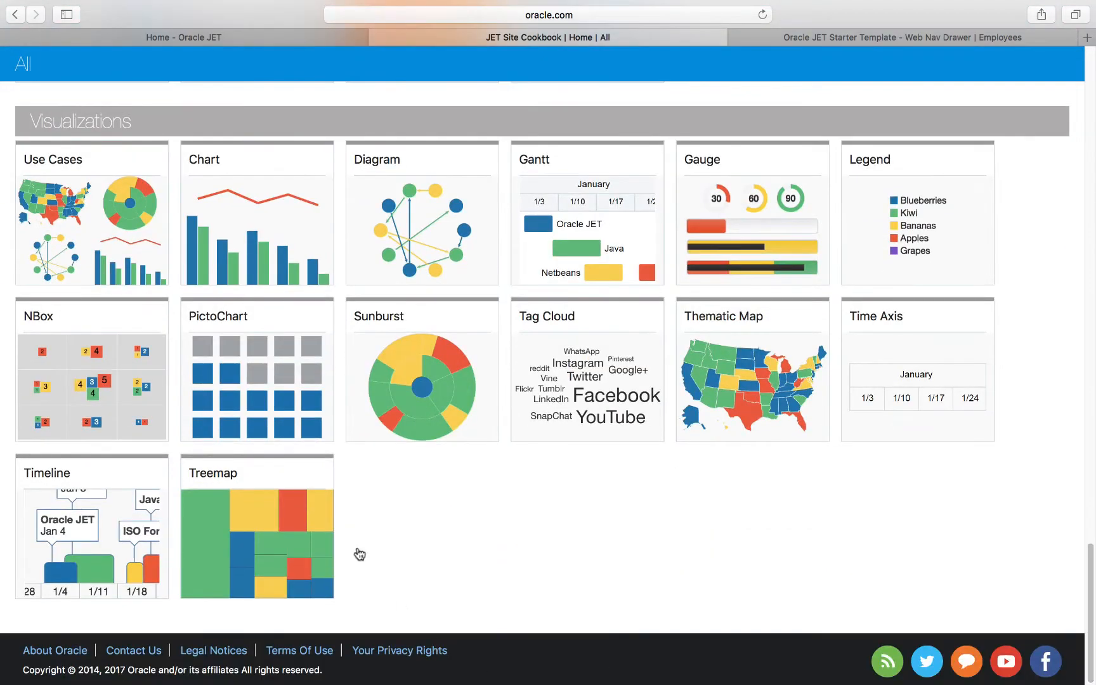
Step: Open the PictoChart Basic demo from the Visualizations tiles
left_click(256, 316)
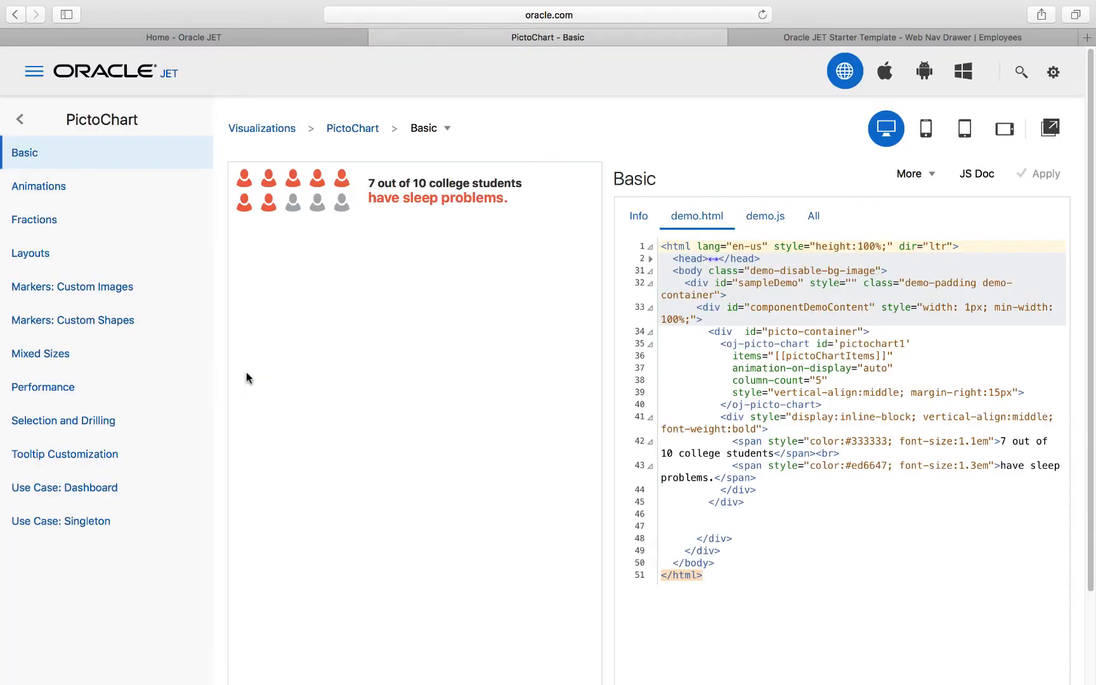
Step: Review demo.js, return to demo.html and select the oj-picto-chart markup to copy
left_click(764, 216)
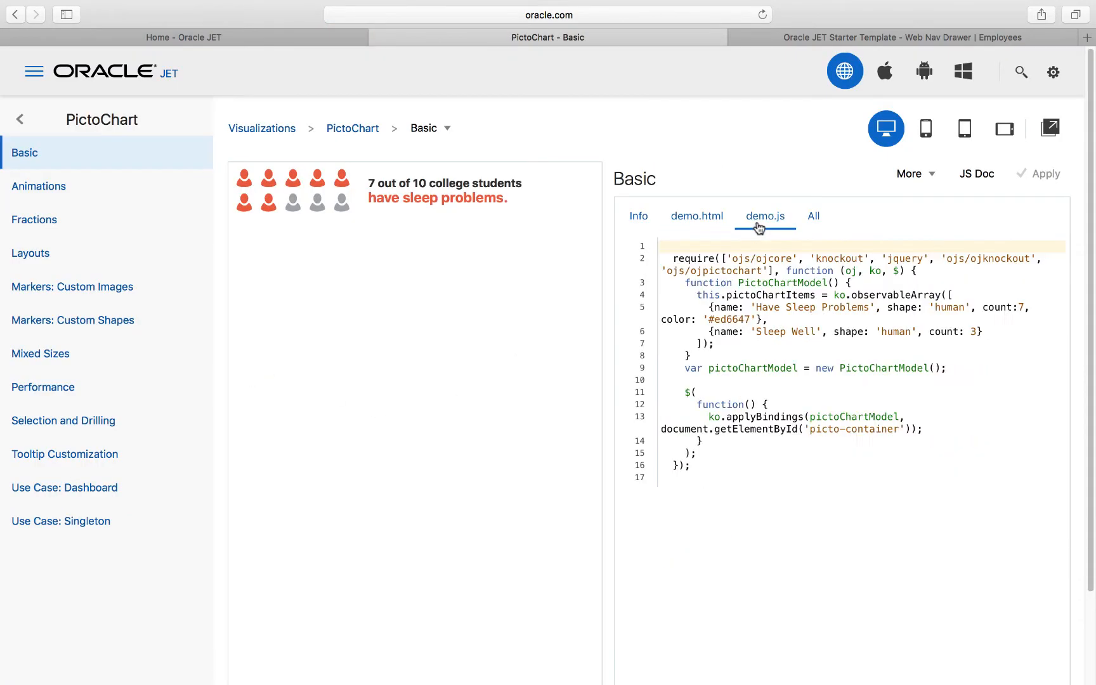
left_click(696, 215)
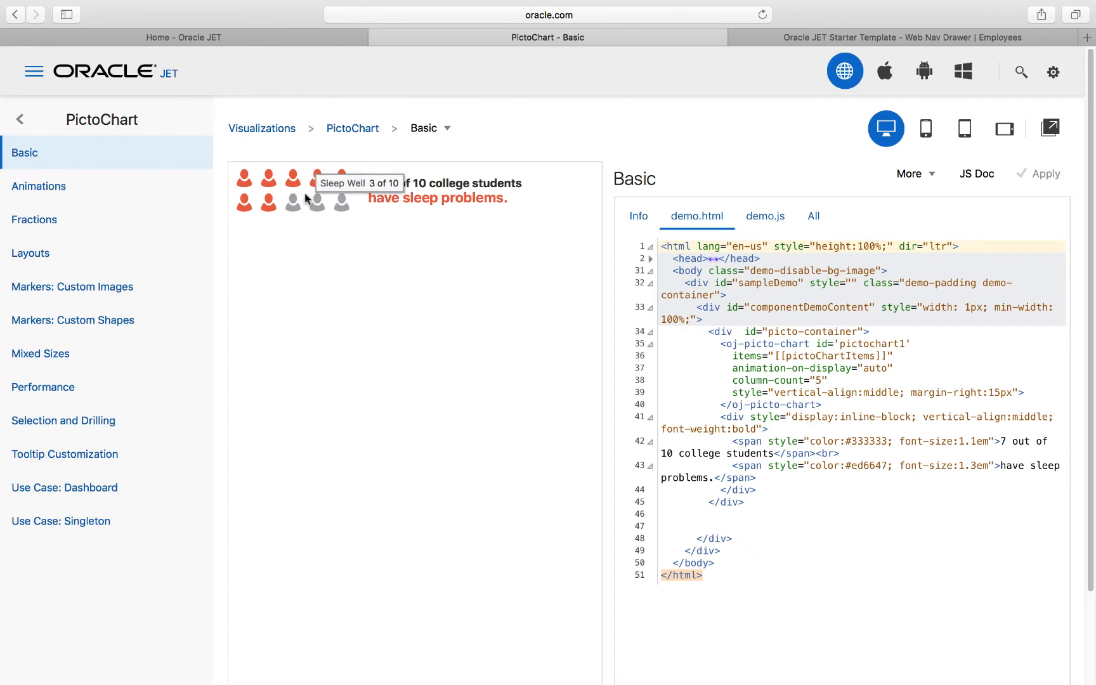
mouse_move(502, 263)
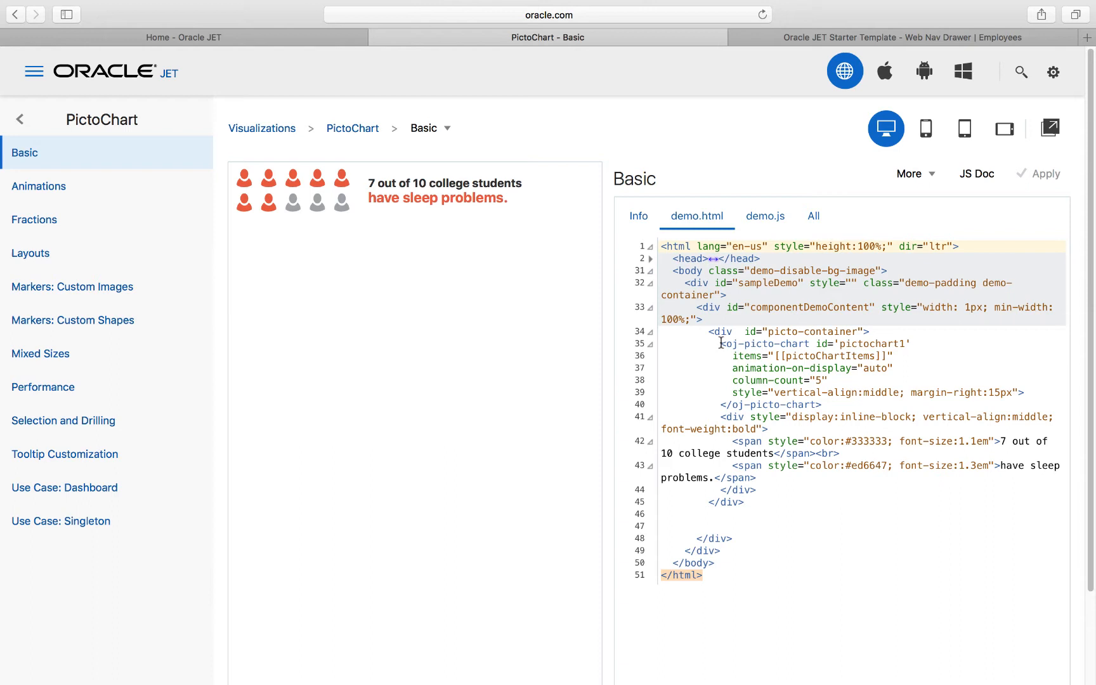
left_click_drag(722, 343, 790, 453)
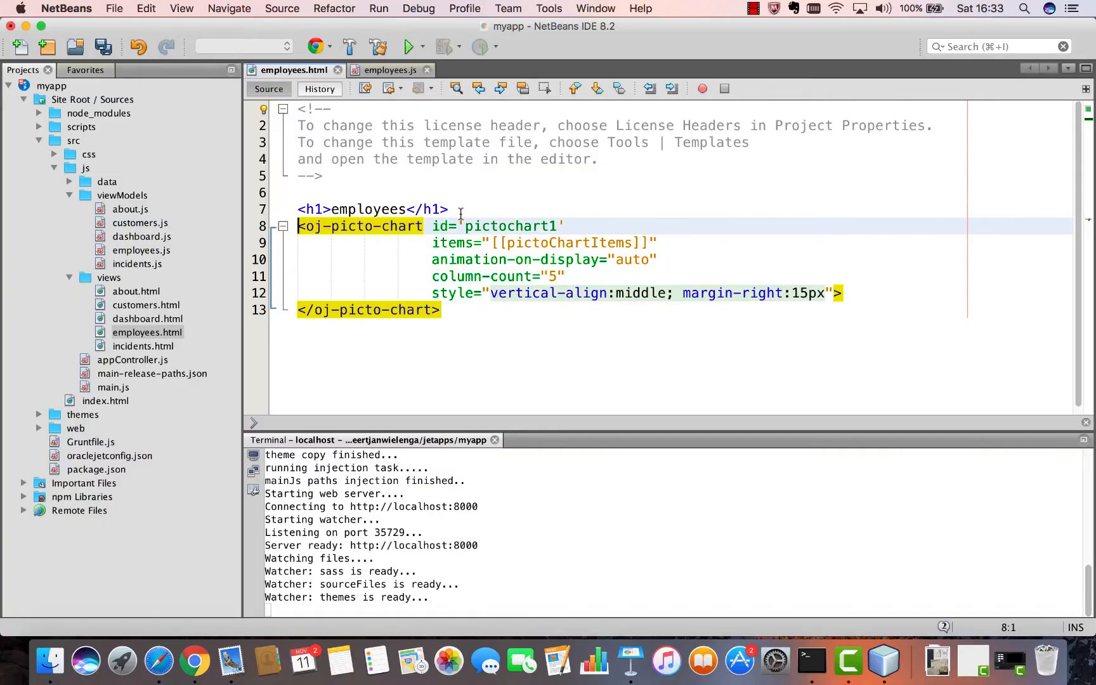
Step: Add a blank line above the pasted picto chart in employees.html and save
key("Return")
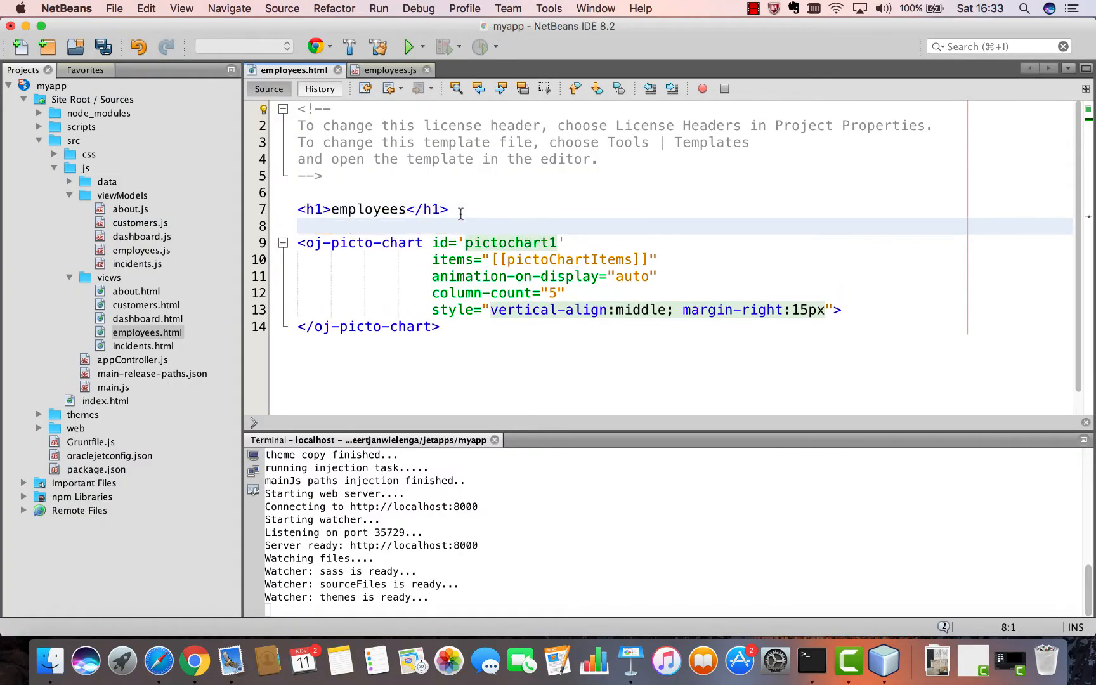
key("cmd+s")
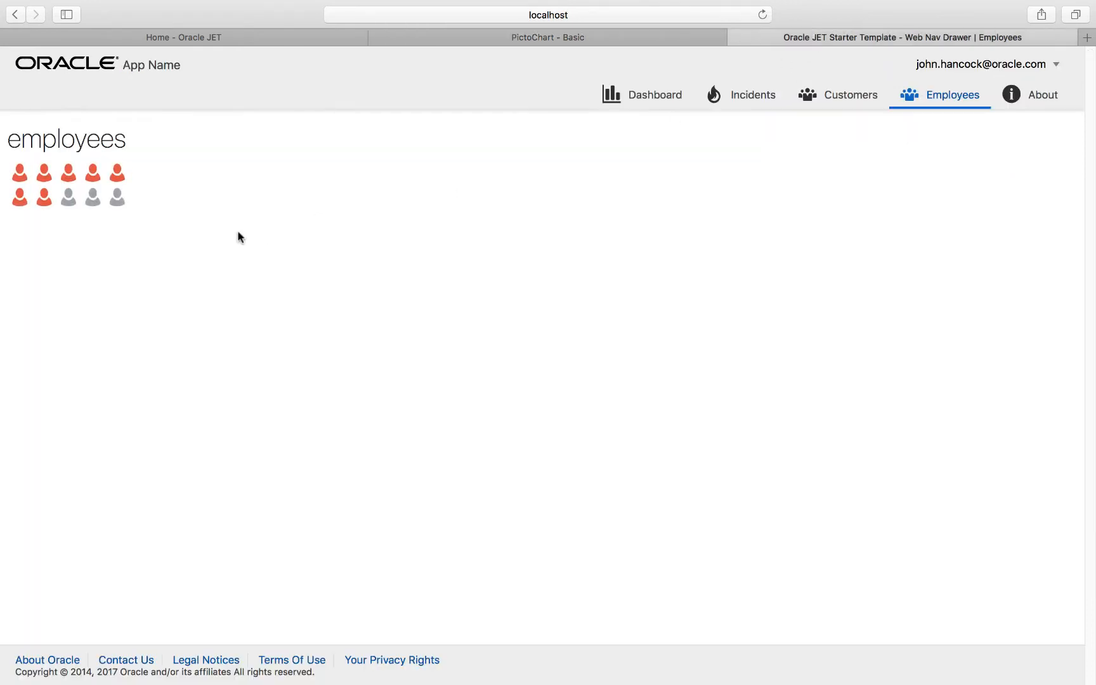
mouse_move(90, 172)
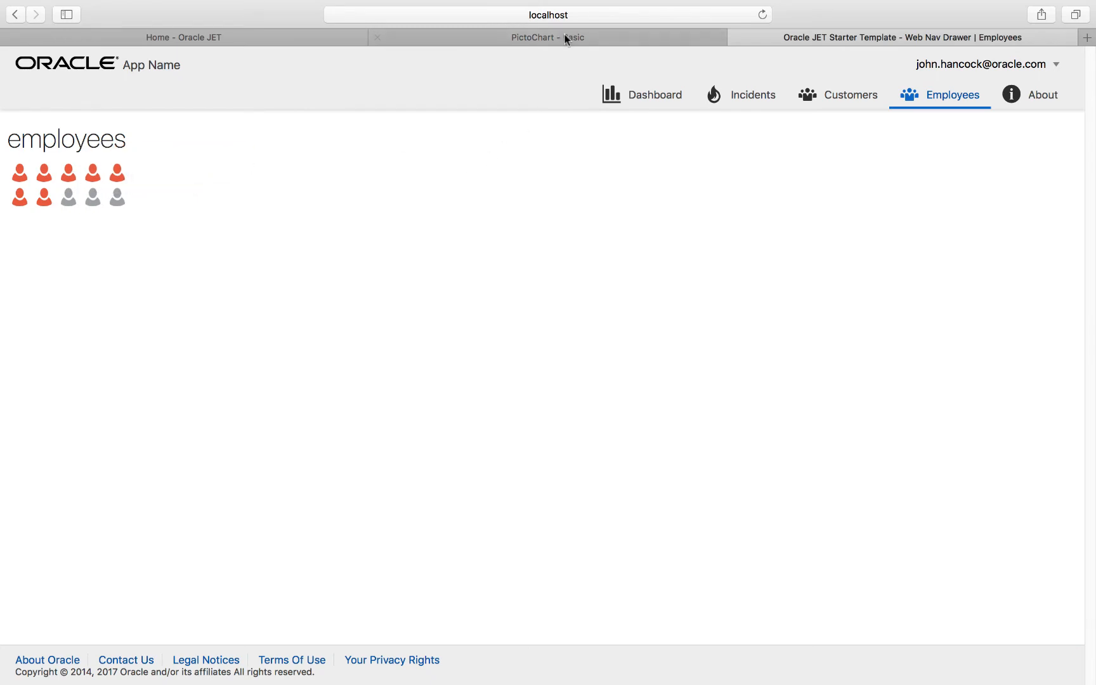
Step: Copy the '7 out of 10 college students have sleep problems' caption div from demo.html
left_click(547, 37)
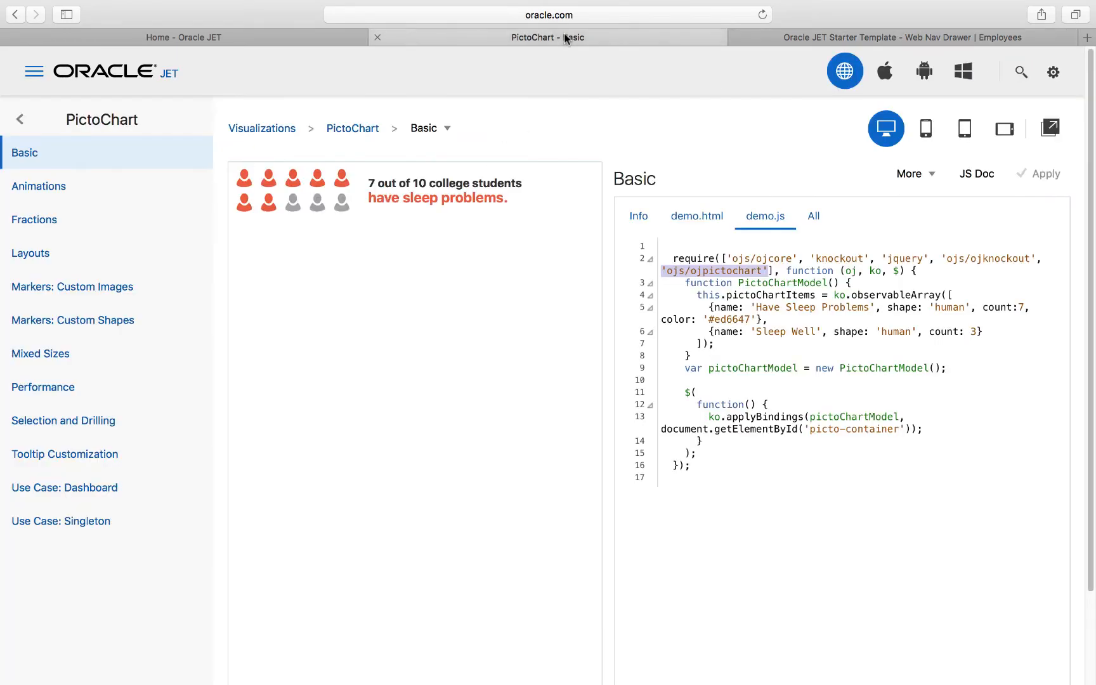
left_click(696, 215)
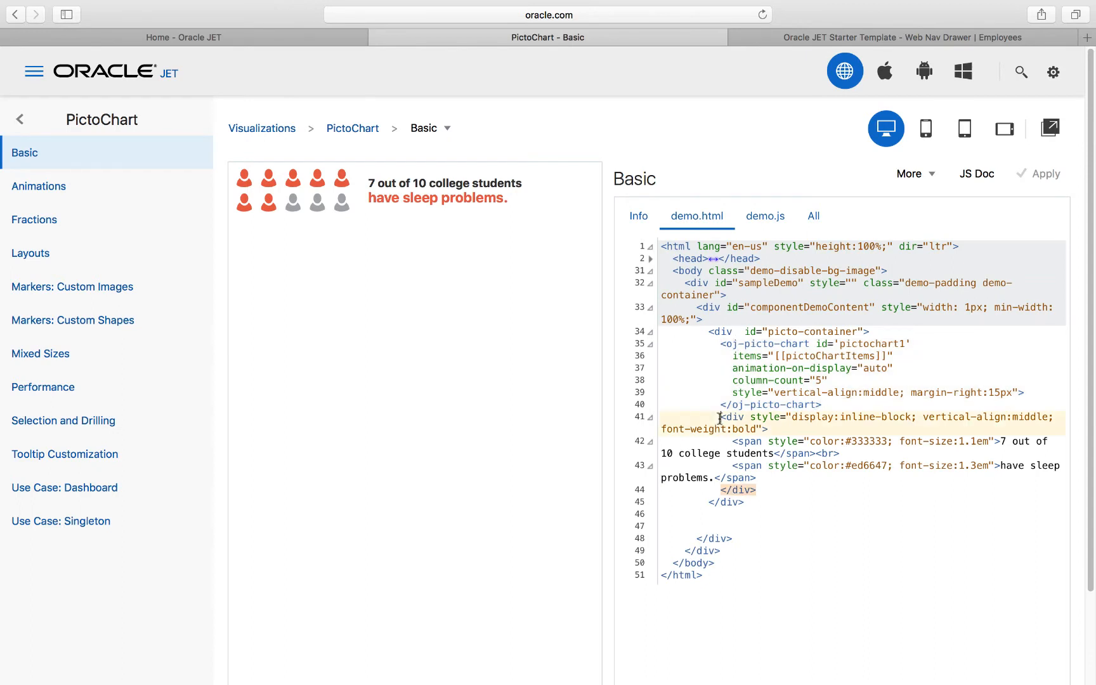
left_click_drag(721, 416, 757, 489)
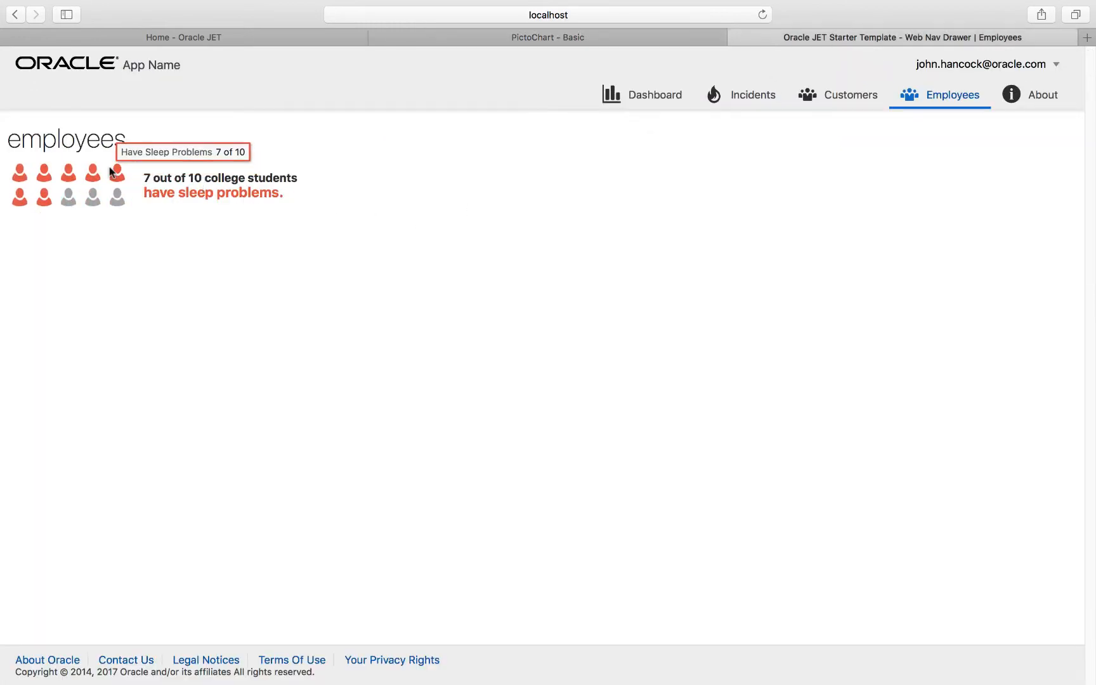
mouse_move(74, 204)
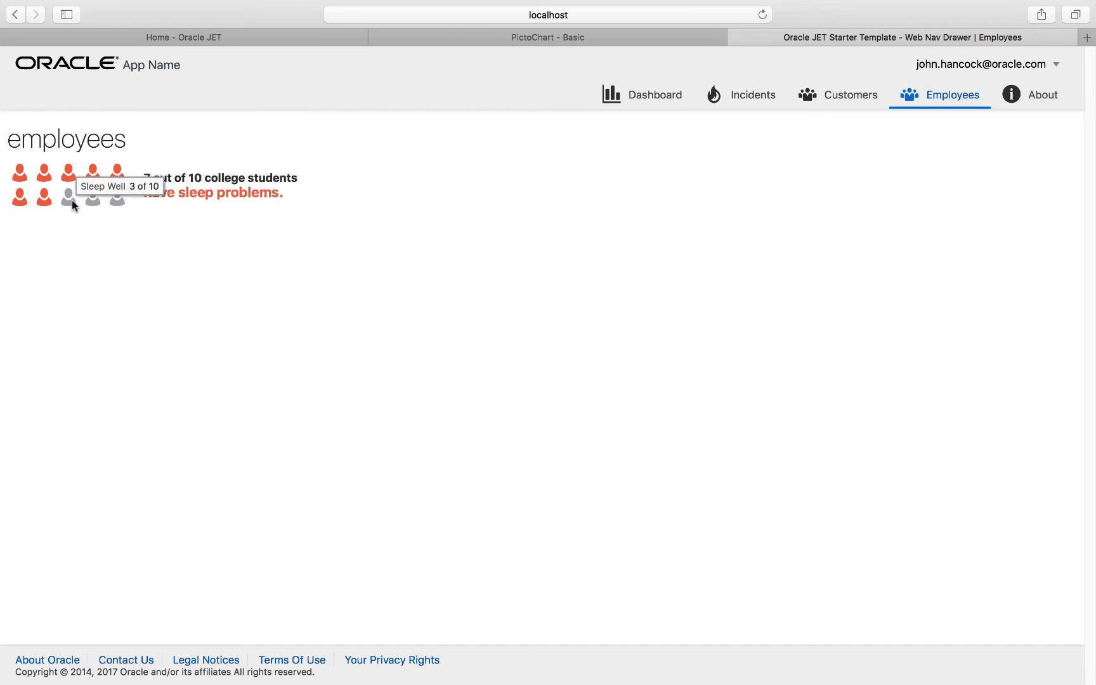
left_click(546, 37)
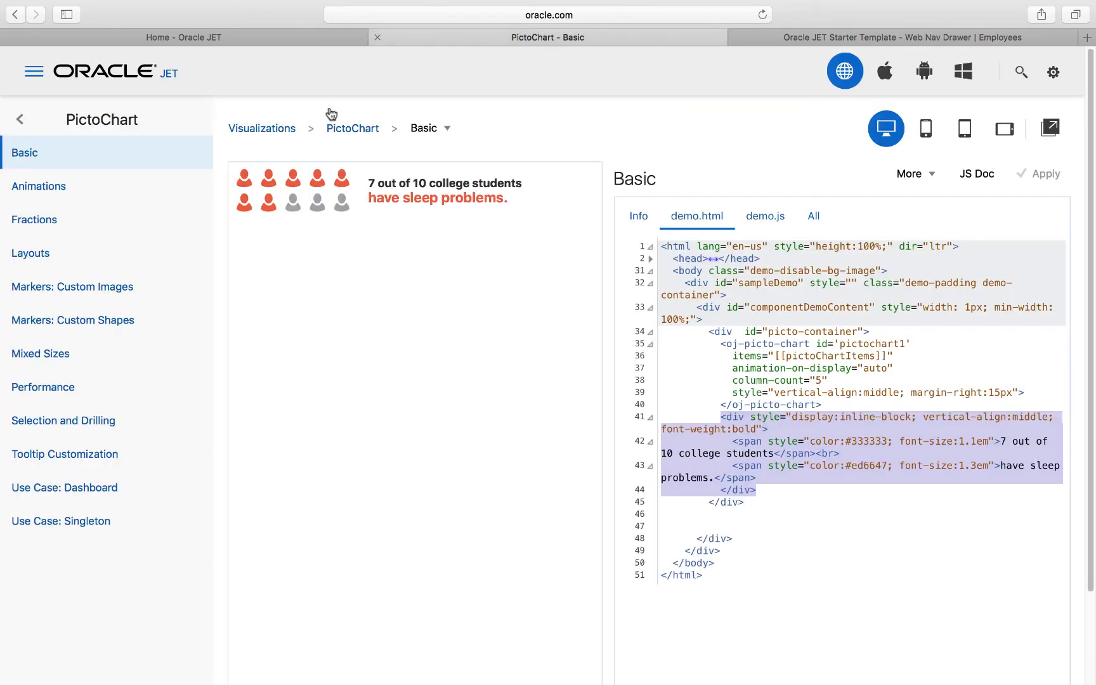
Step: Browse the Animations, Layouts and Markers: Custom Images PictoChart demos, triggering an animation
left_click(38, 187)
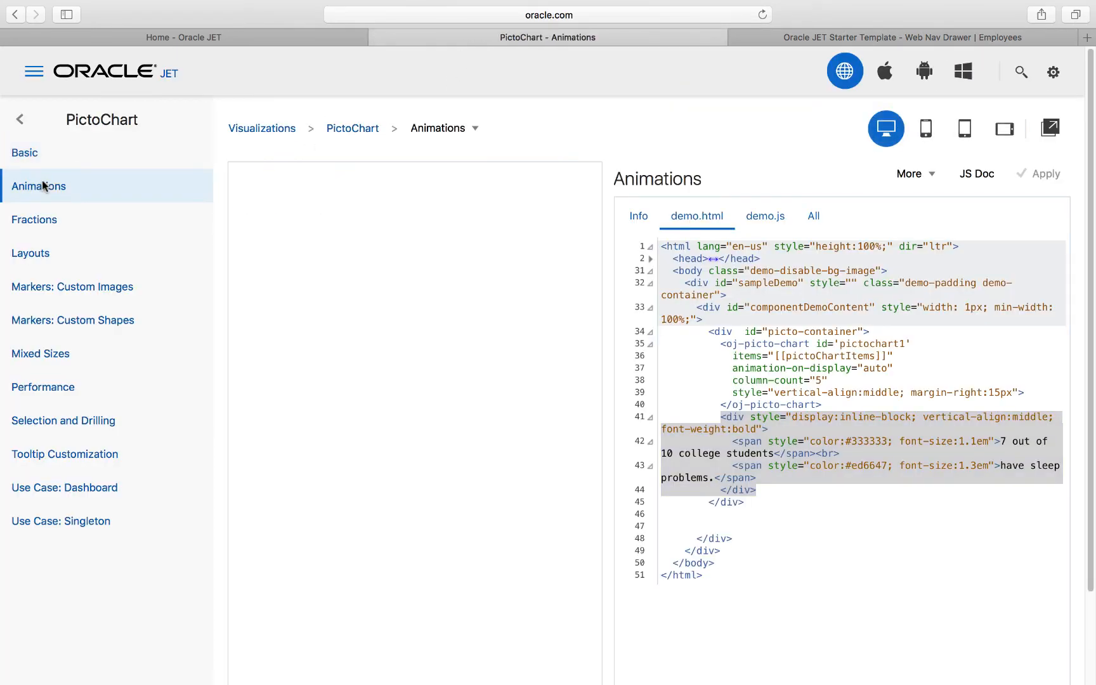
left_click(38, 187)
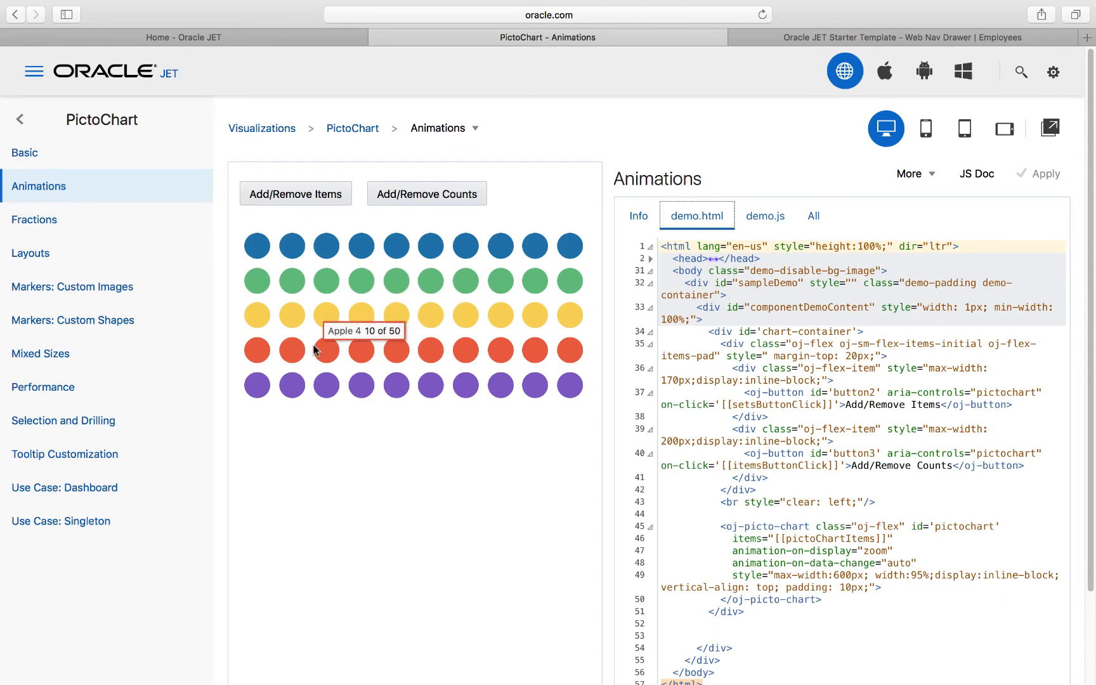
mouse_move(278, 209)
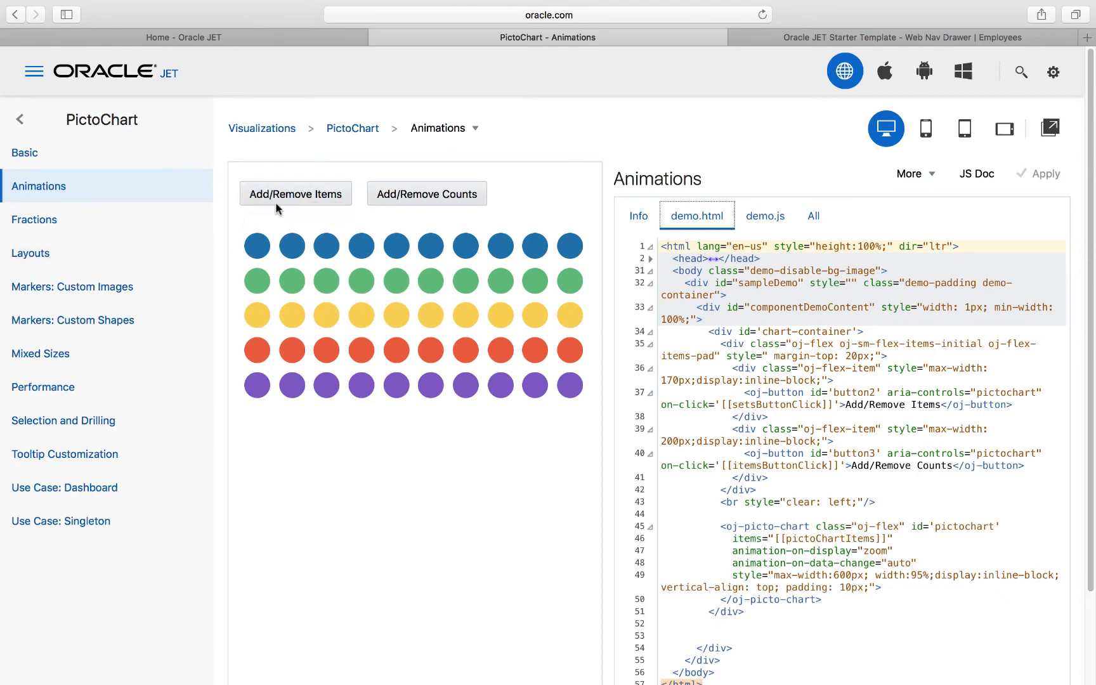
left_click(295, 194)
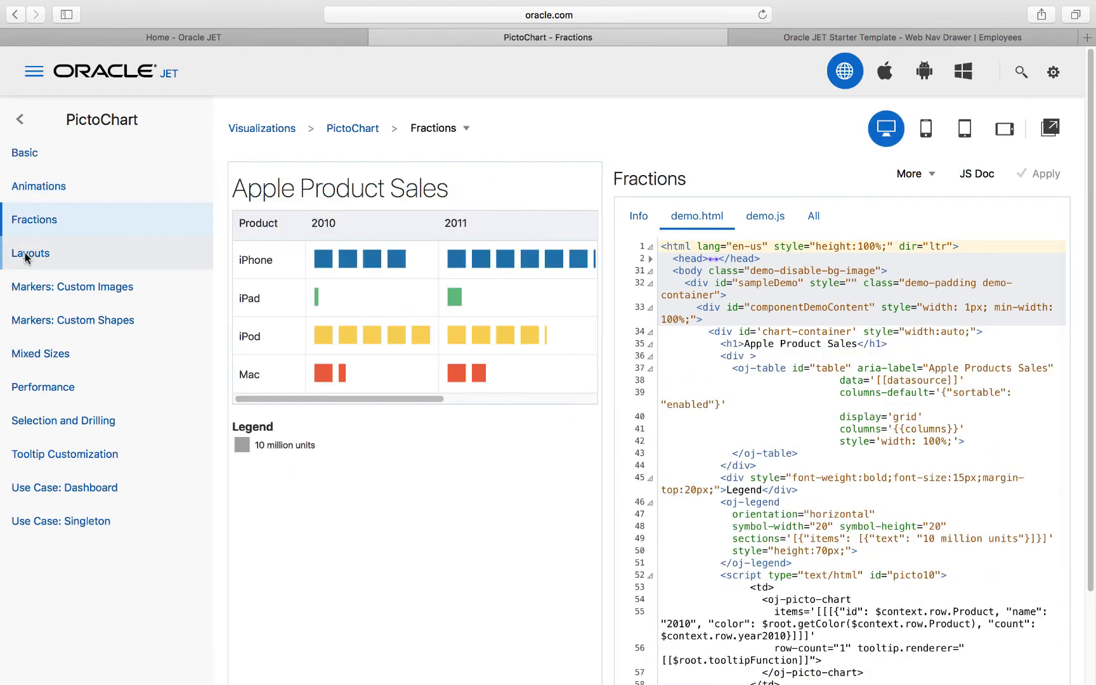
left_click(30, 253)
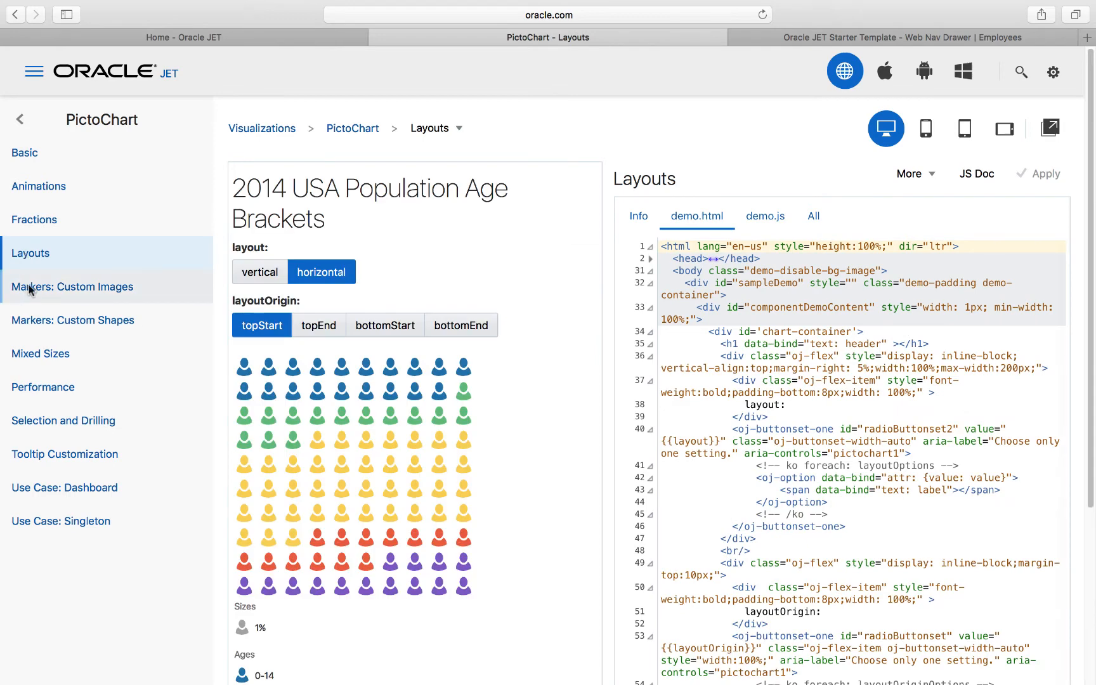
left_click(72, 287)
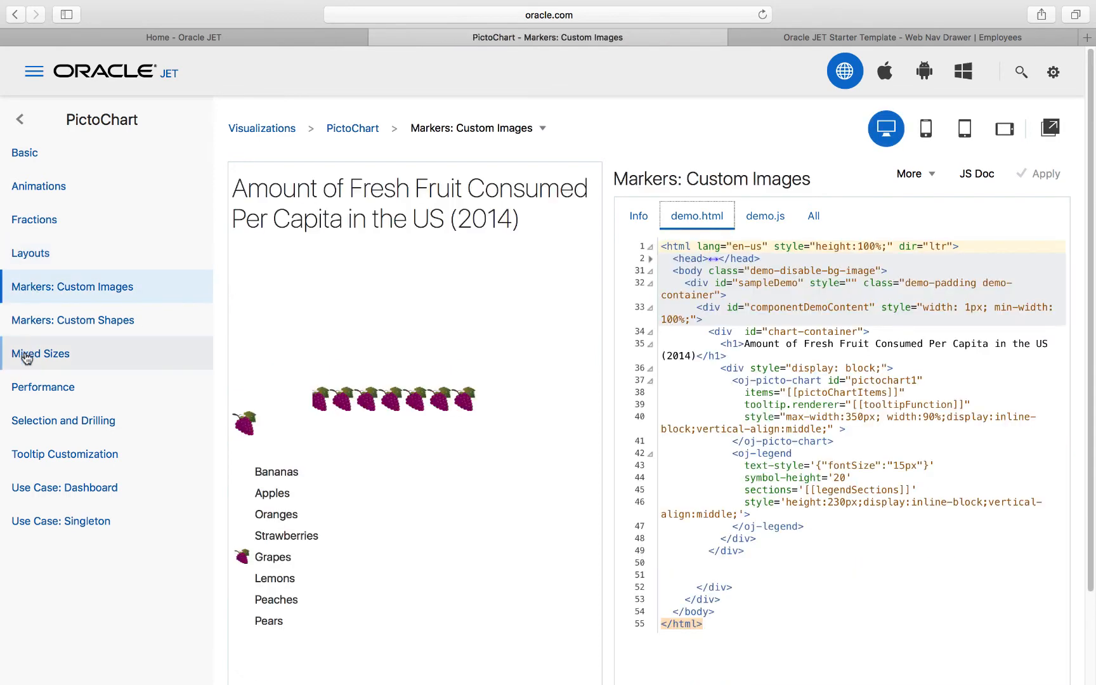
Step: Browse the Mixed Sizes, Performance, Selection and Drilling and Tooltip Customization demos
left_click(41, 352)
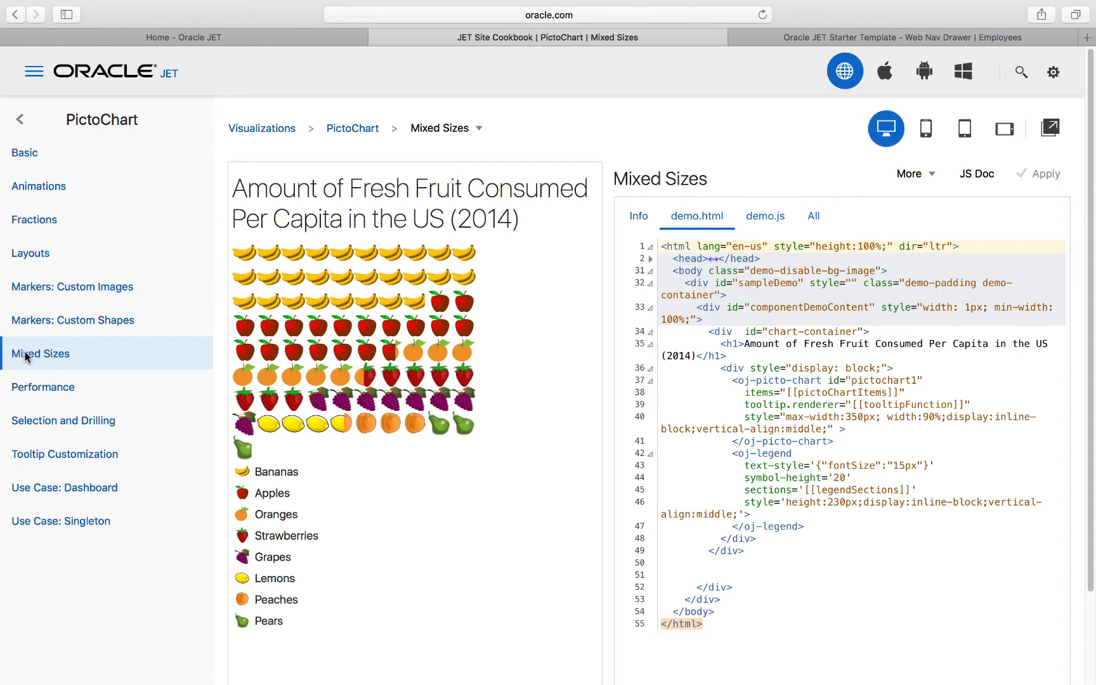
left_click(42, 386)
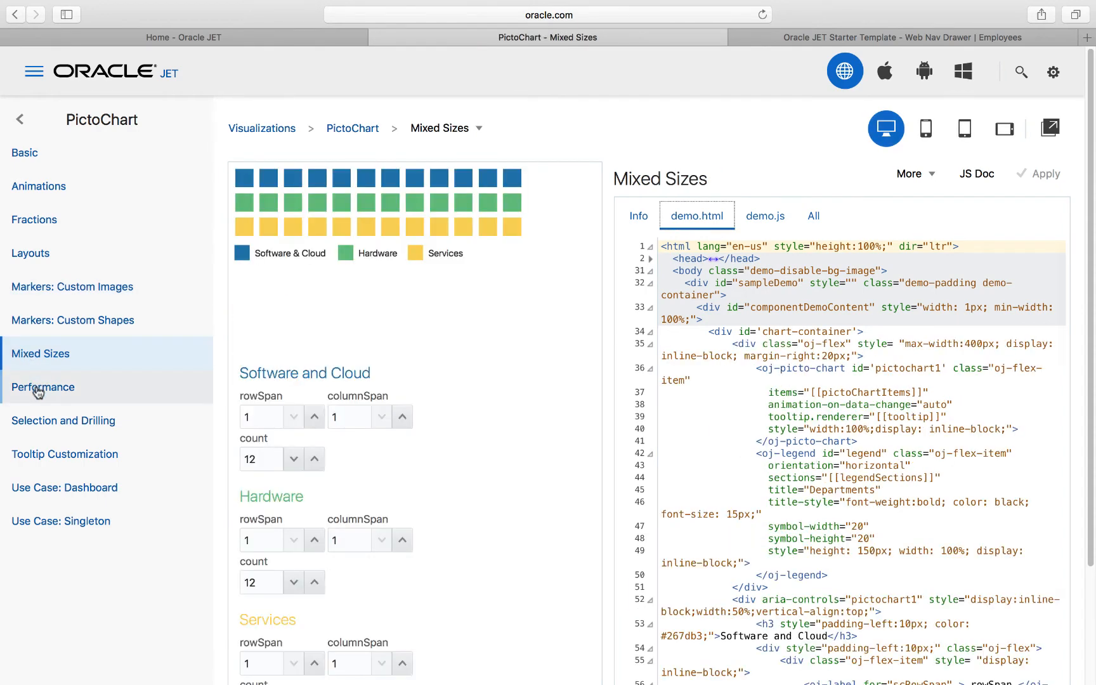
left_click(43, 387)
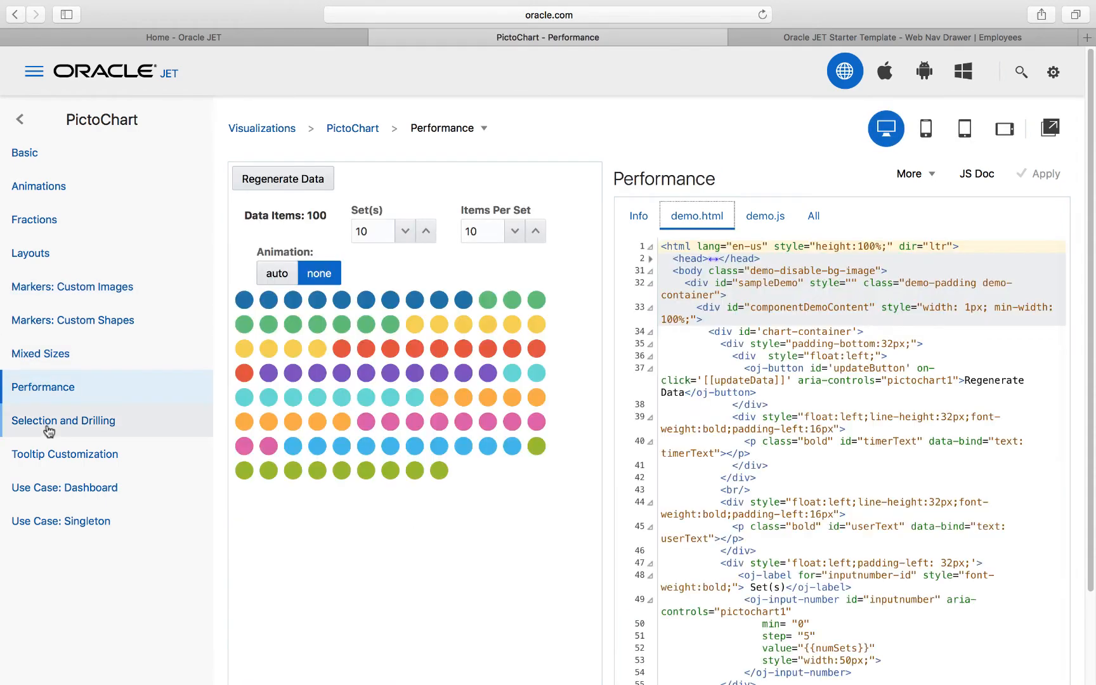
left_click(63, 420)
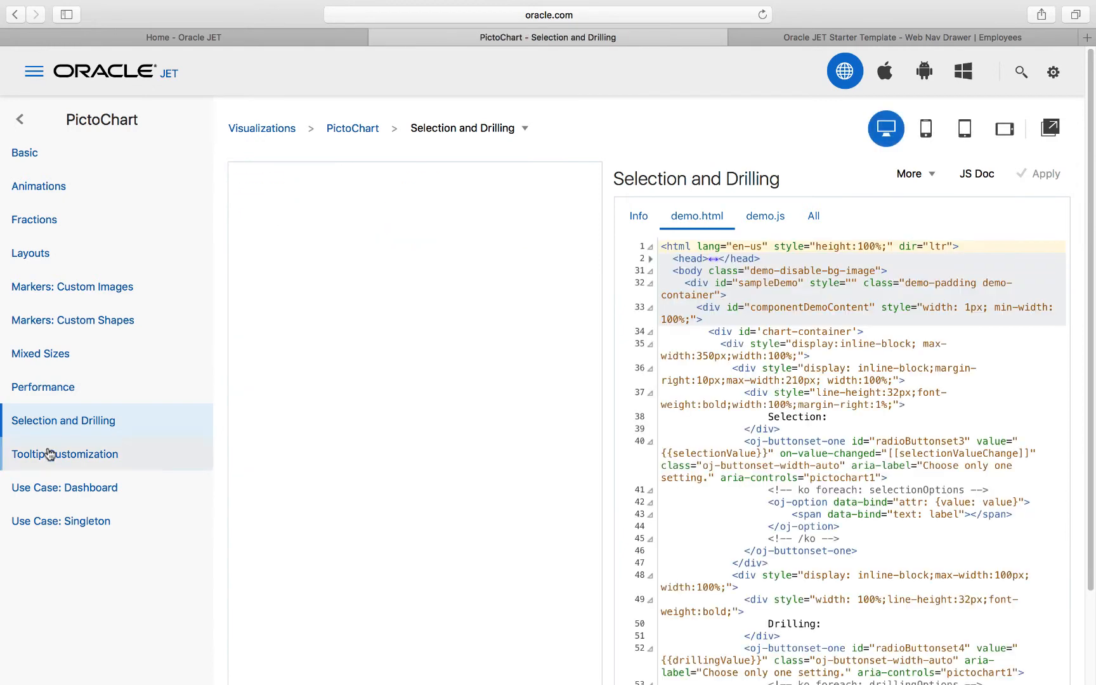
left_click(65, 454)
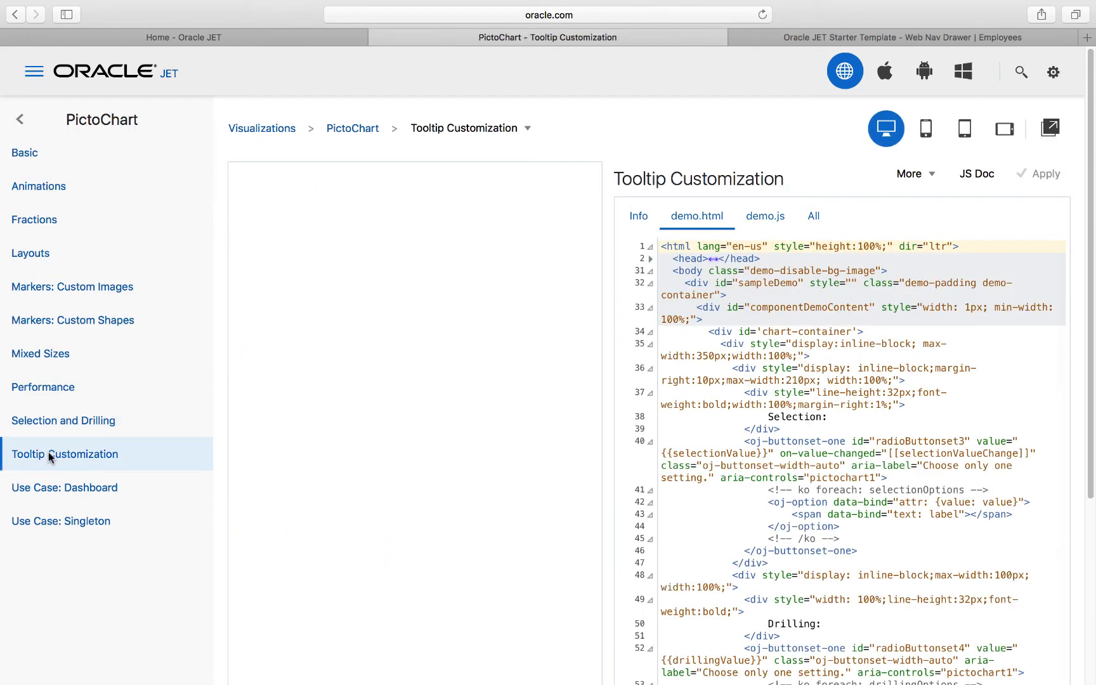
left_click(63, 487)
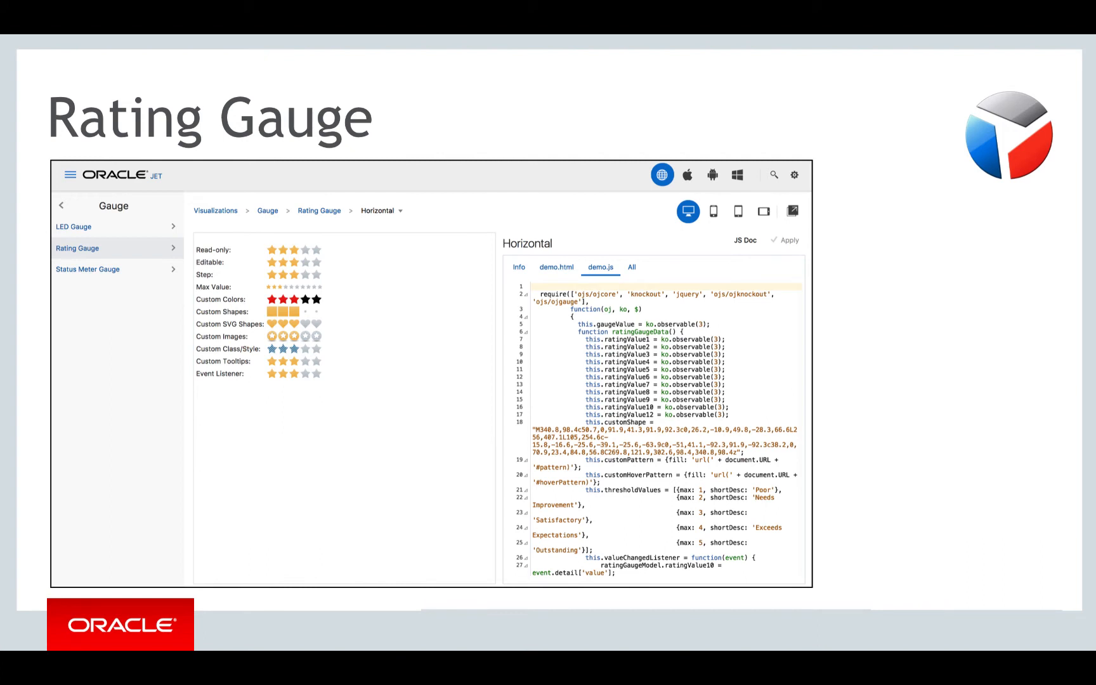
Step: Move past the Rating Gauge slide
left_click(72, 226)
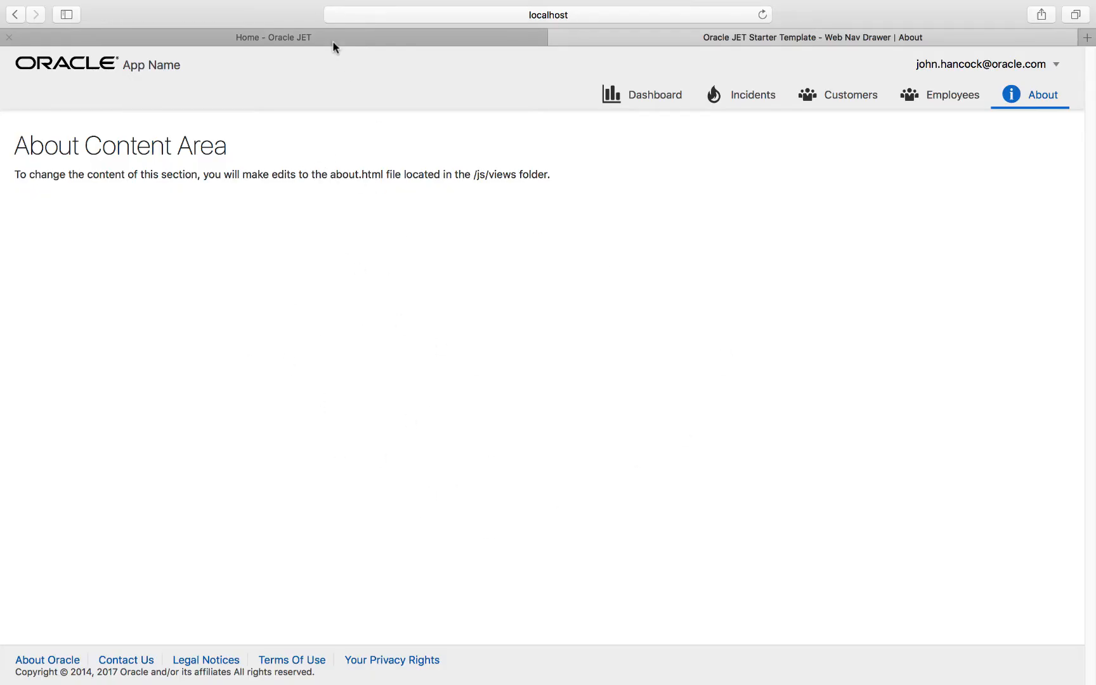
Step: Open the circular Status Meter Gauge examples in the cookbook, then return to the IDE
left_click(548, 37)
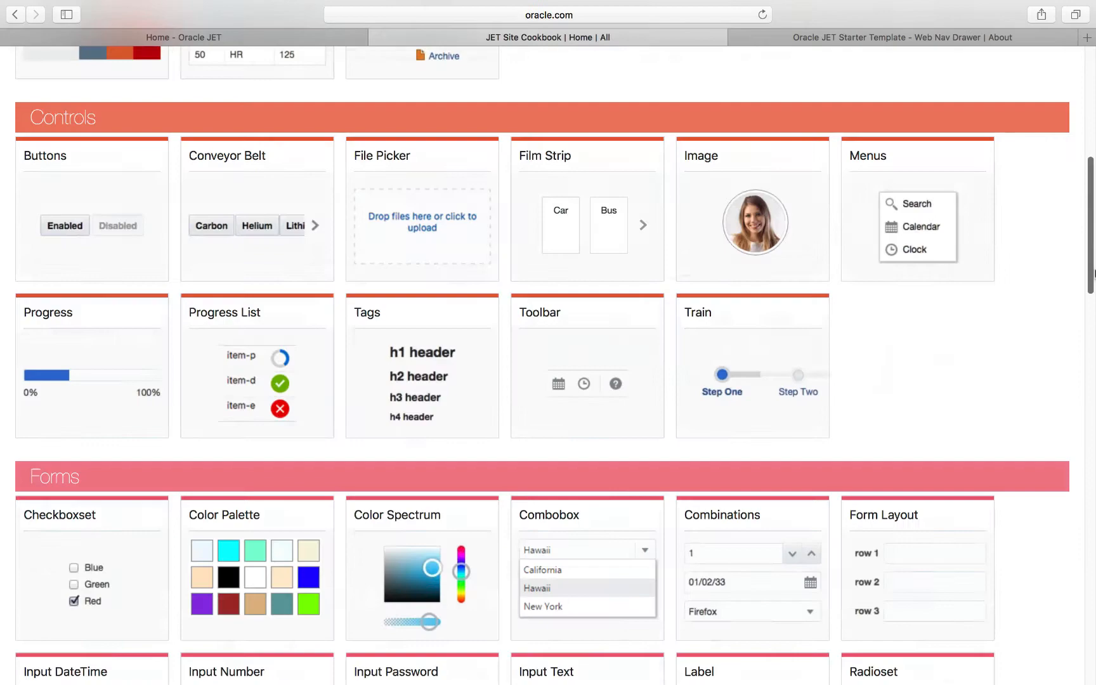
scroll("down", 3)
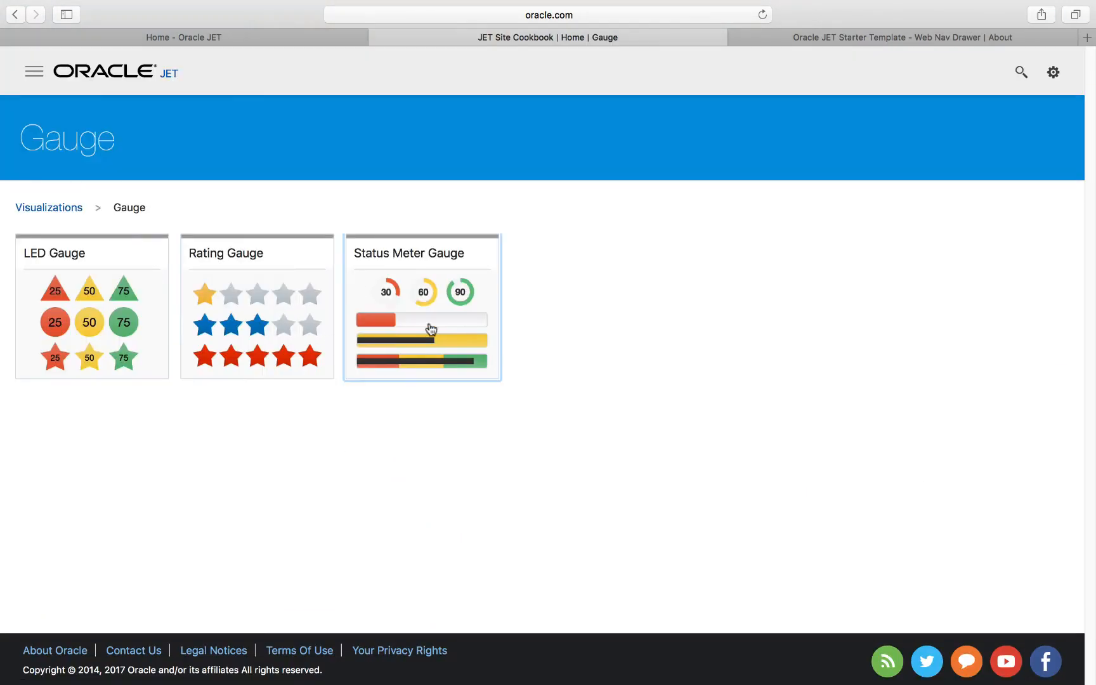
left_click(421, 307)
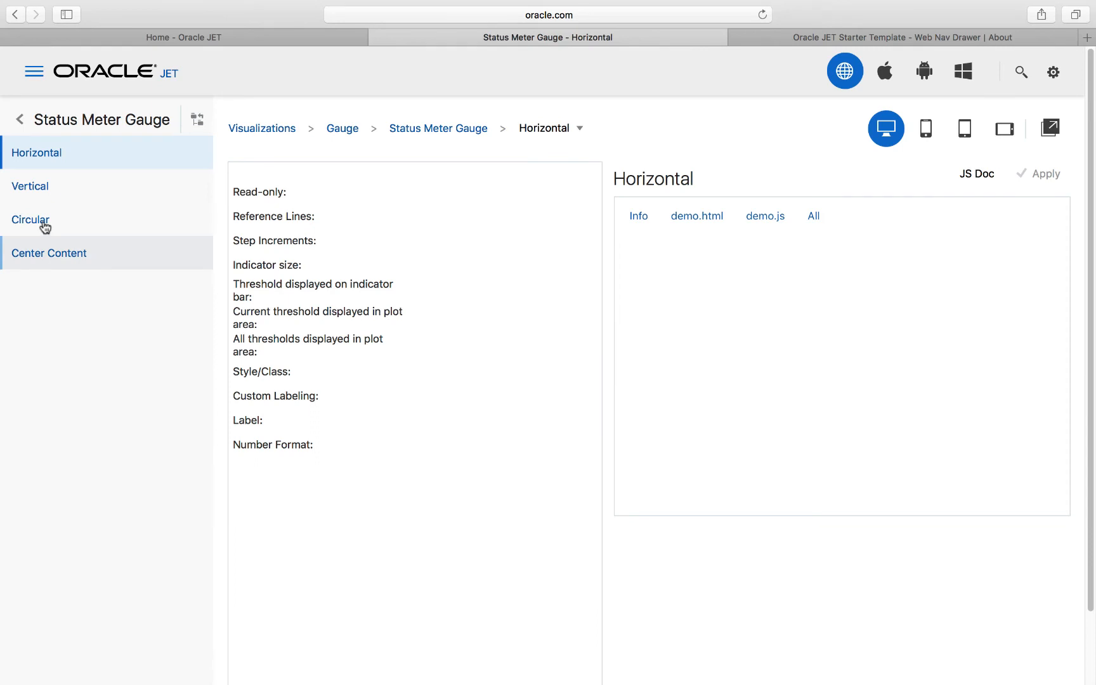
left_click(31, 220)
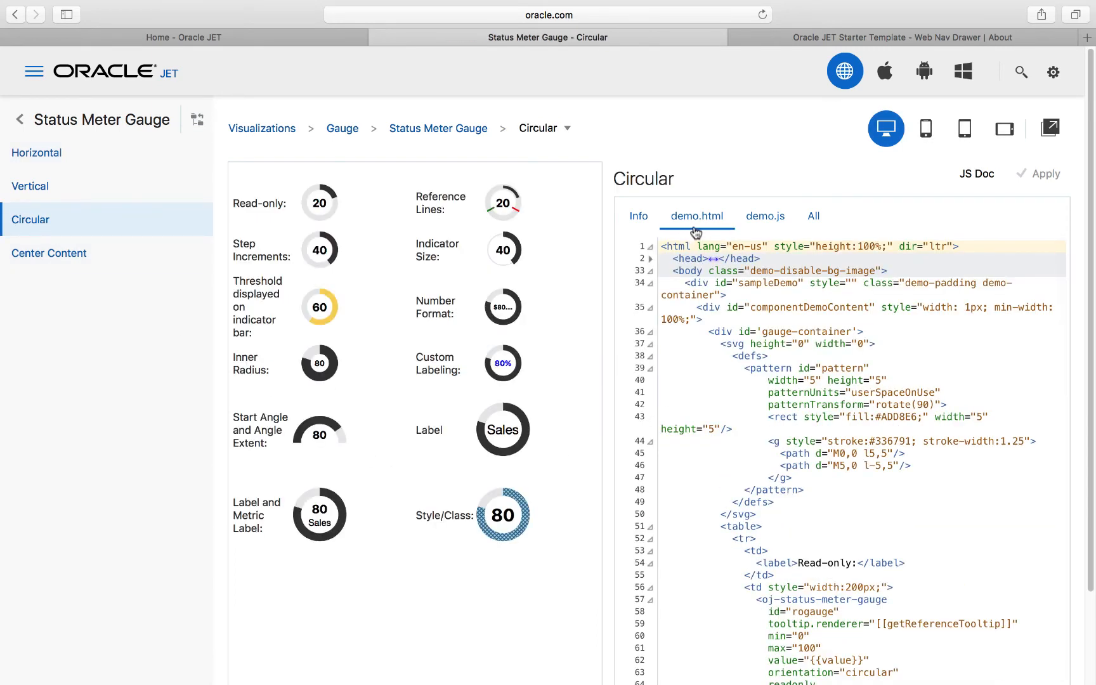
scroll("down", 3)
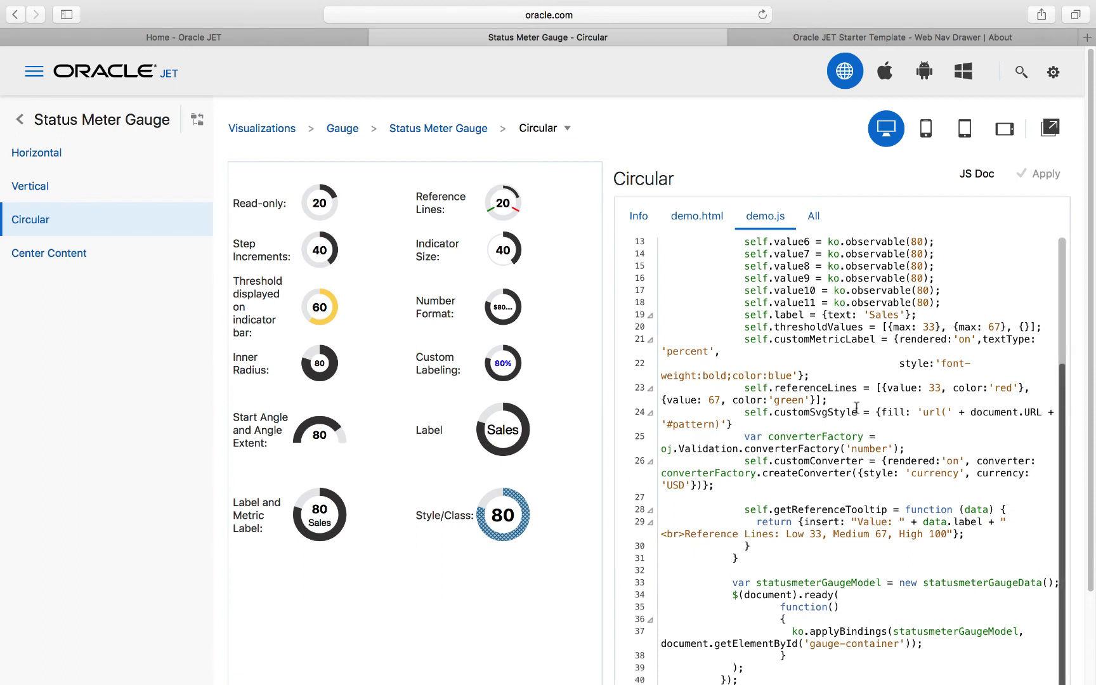
left_click(824, 314)
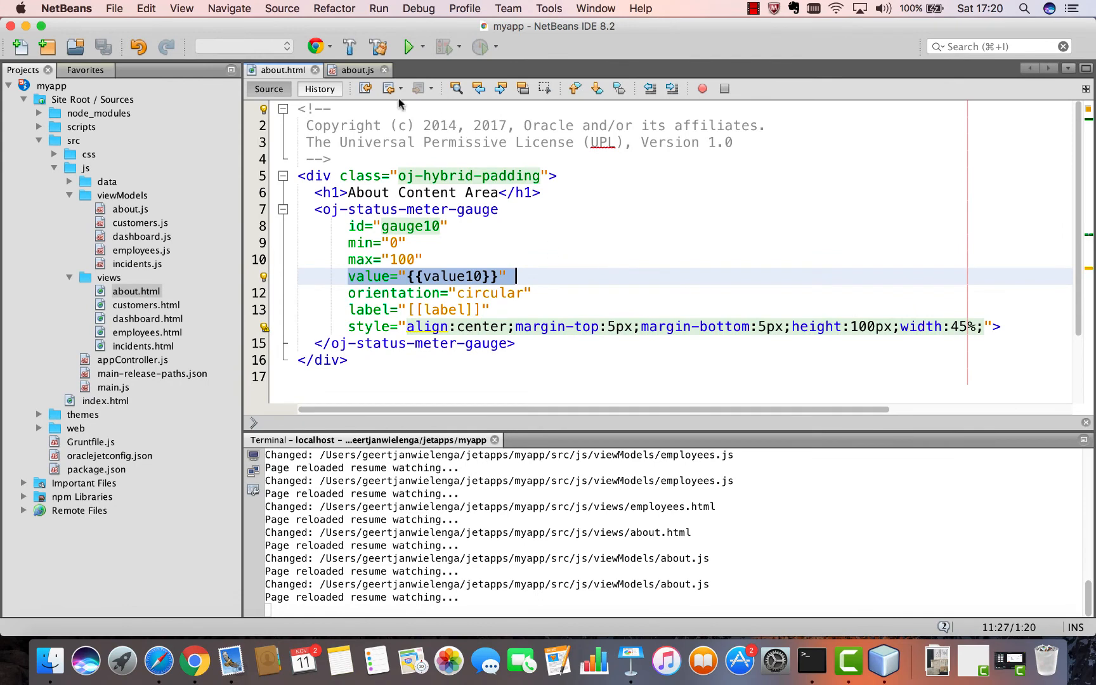
Step: Add self.label = {text: 'Sales'}; to AboutViewModel in about.js
left_click(357, 70)
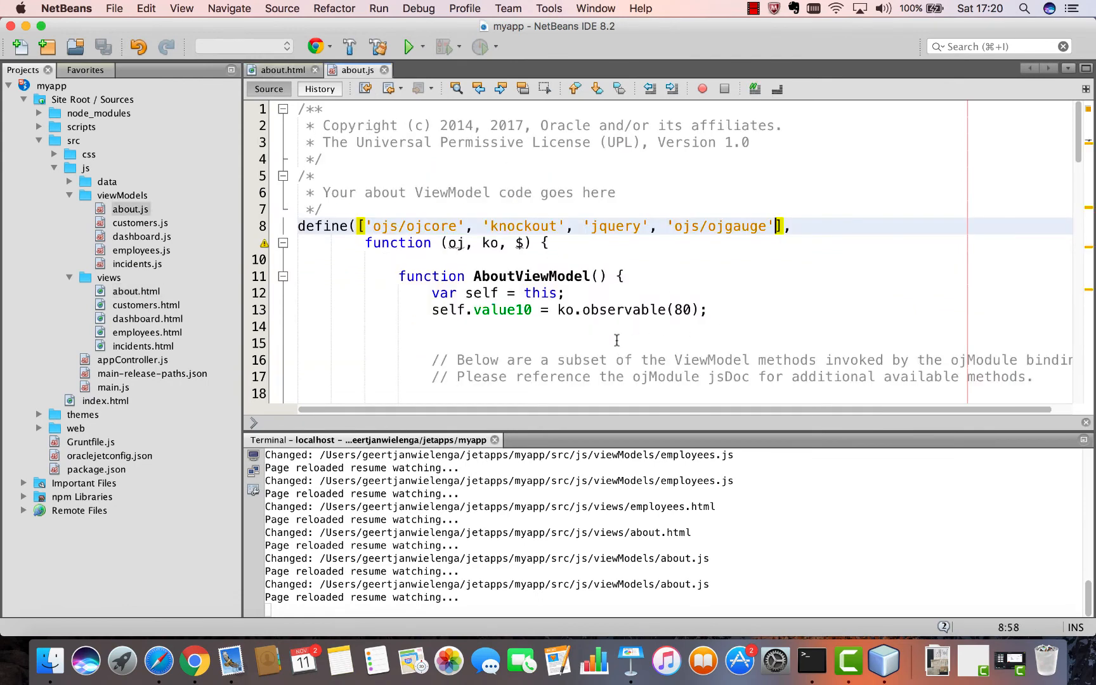
type("self.label = {text: 'Sales'};")
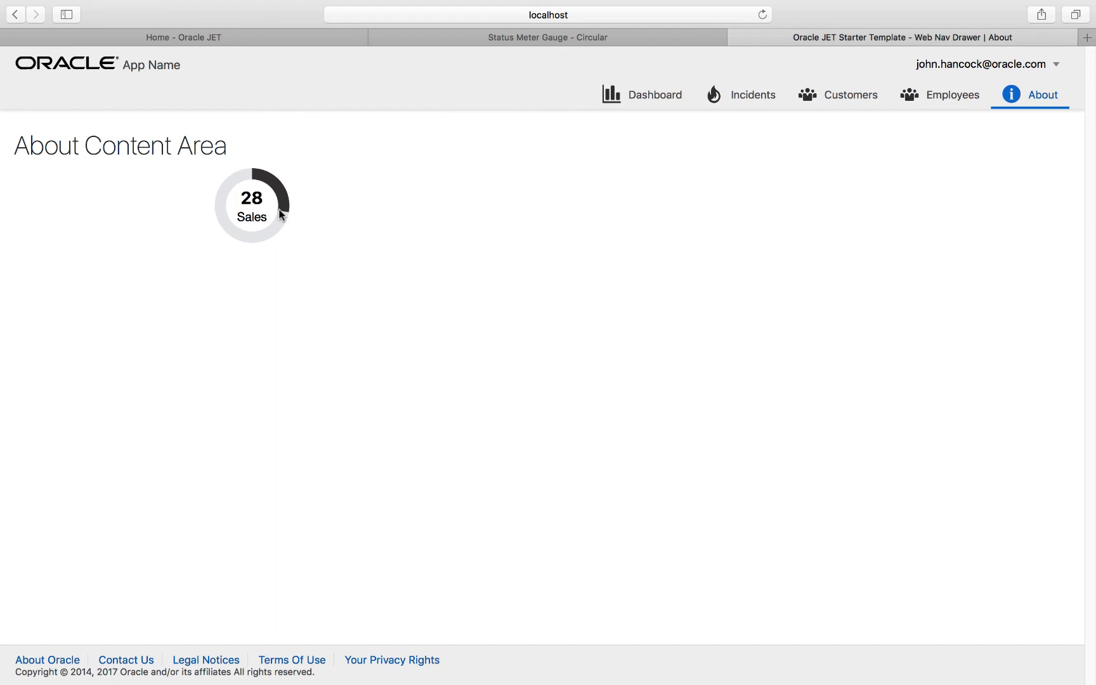
mouse_move(279, 216)
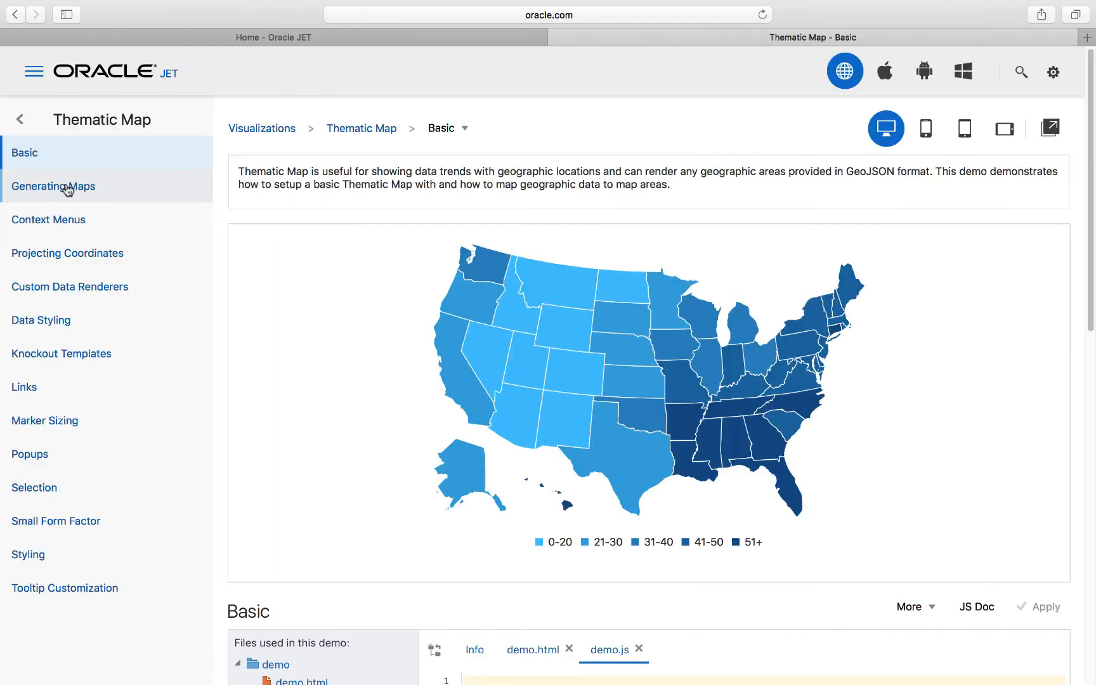
Step: Switch the Generating Maps demo to Asia and then Europe
left_click(53, 187)
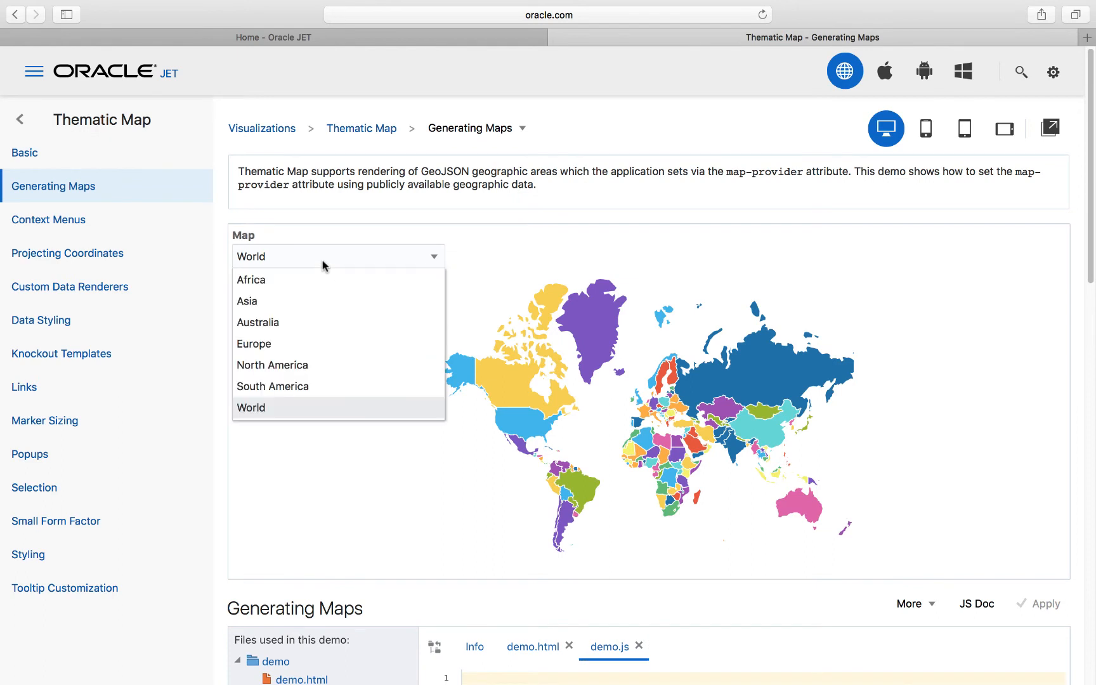
left_click(247, 300)
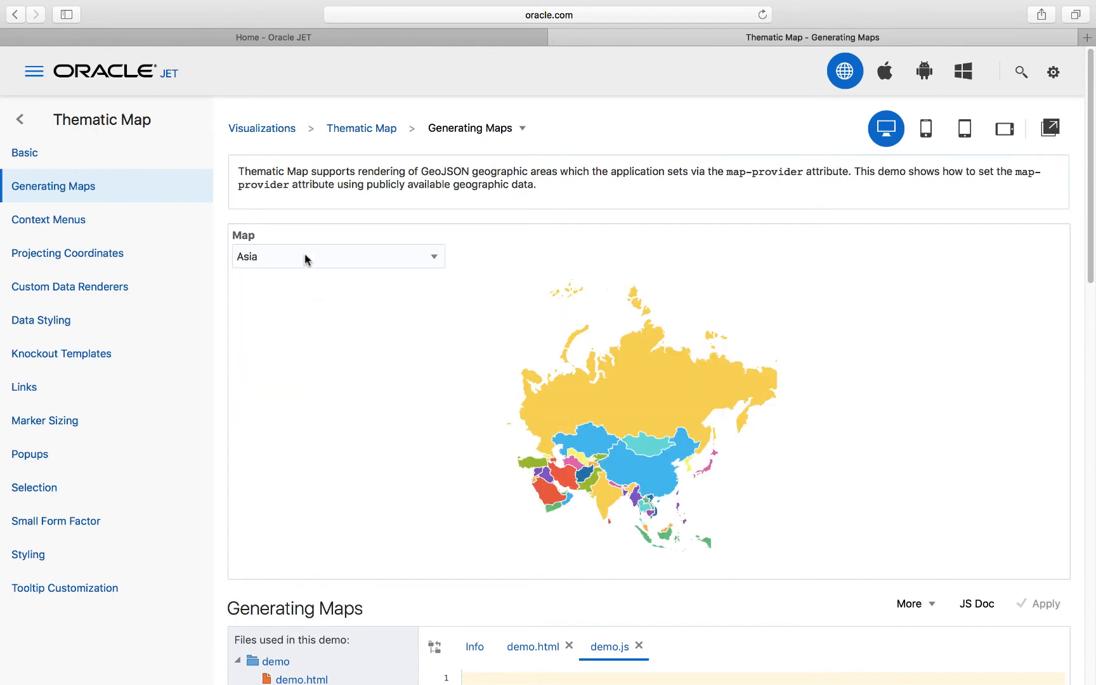
left_click(338, 256)
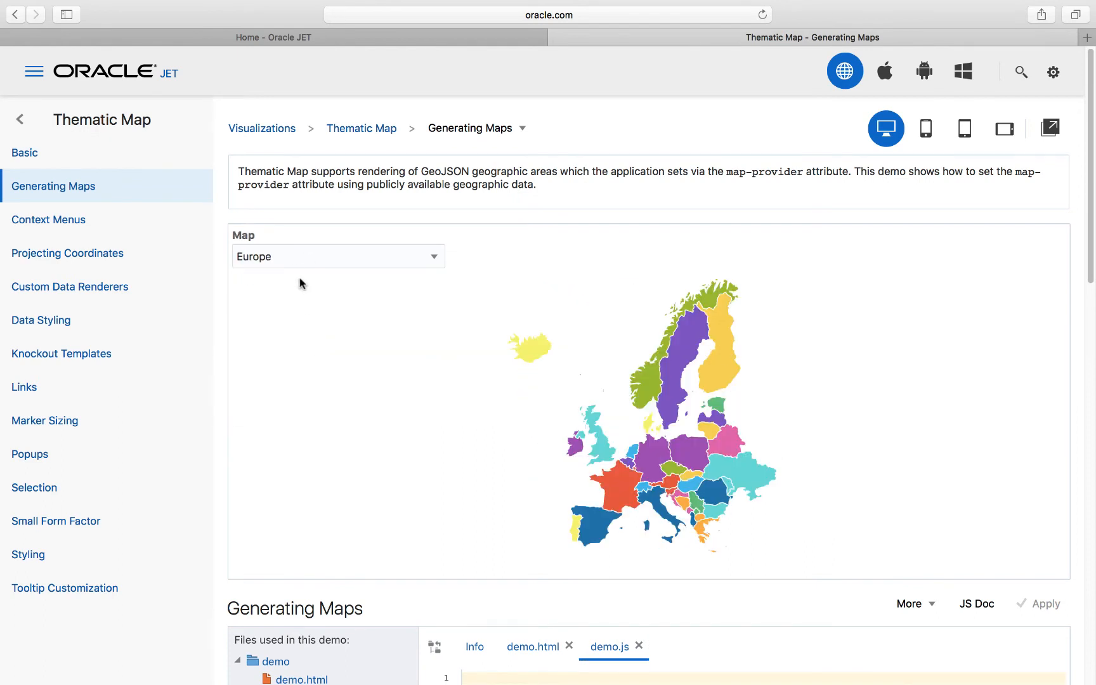
left_click(337, 256)
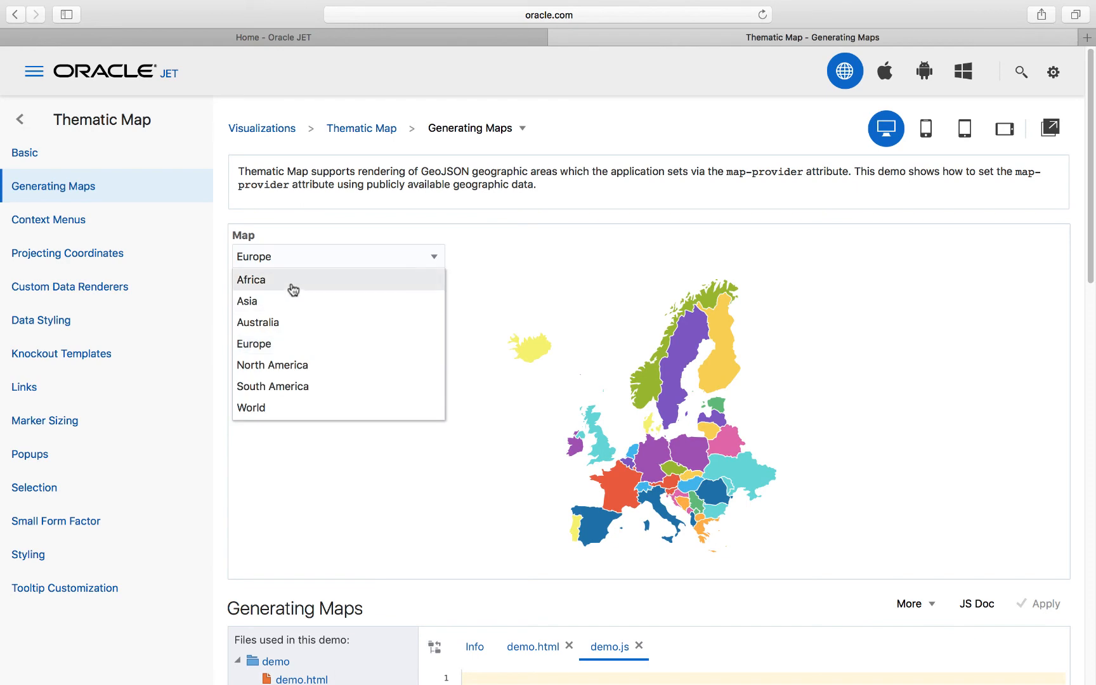
Step: In the Context Menus demo, right-click Utah and choose an action
left_click(49, 219)
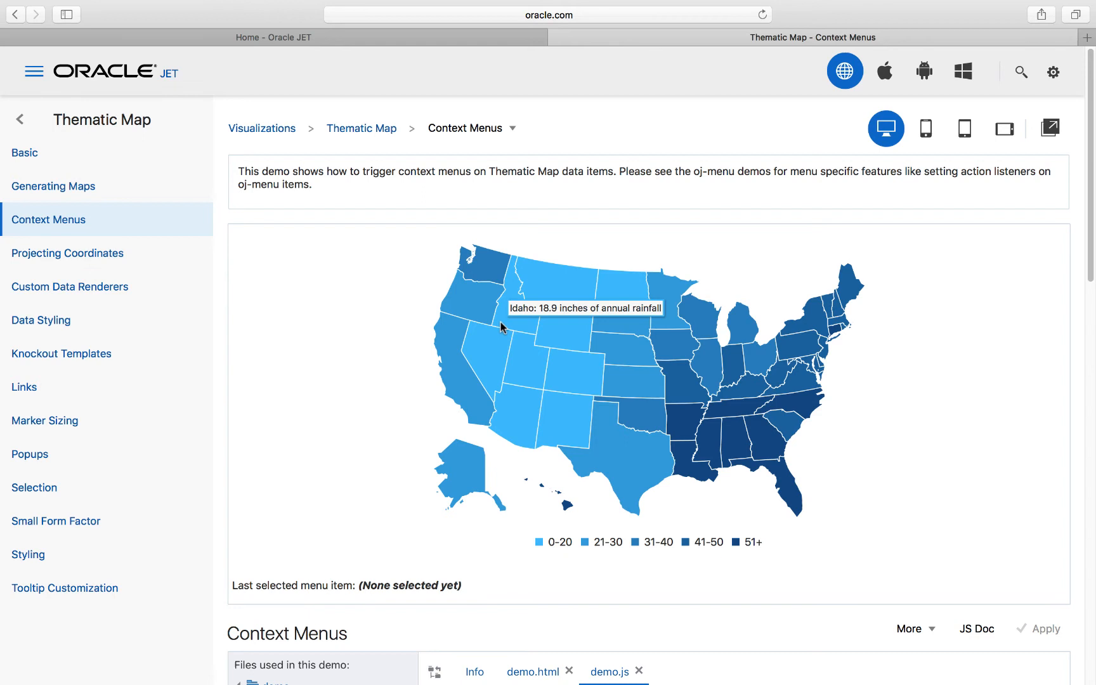
left_click(521, 341)
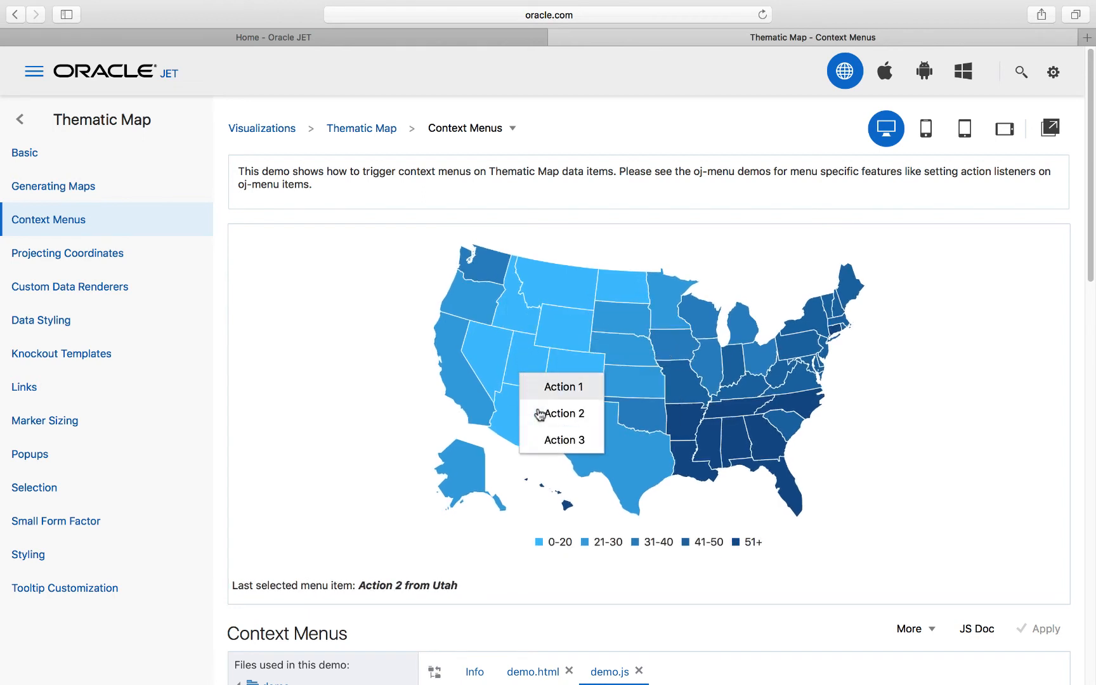
left_click(67, 252)
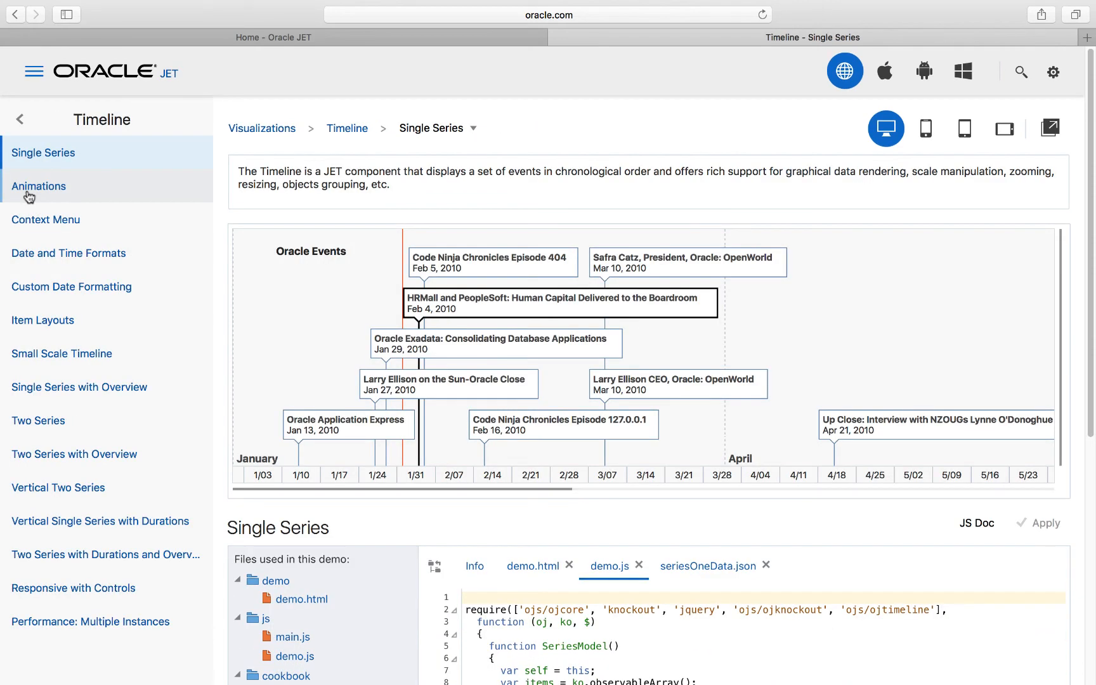
Step: Zoom into the animated Timeline demo with the + button
left_click(38, 187)
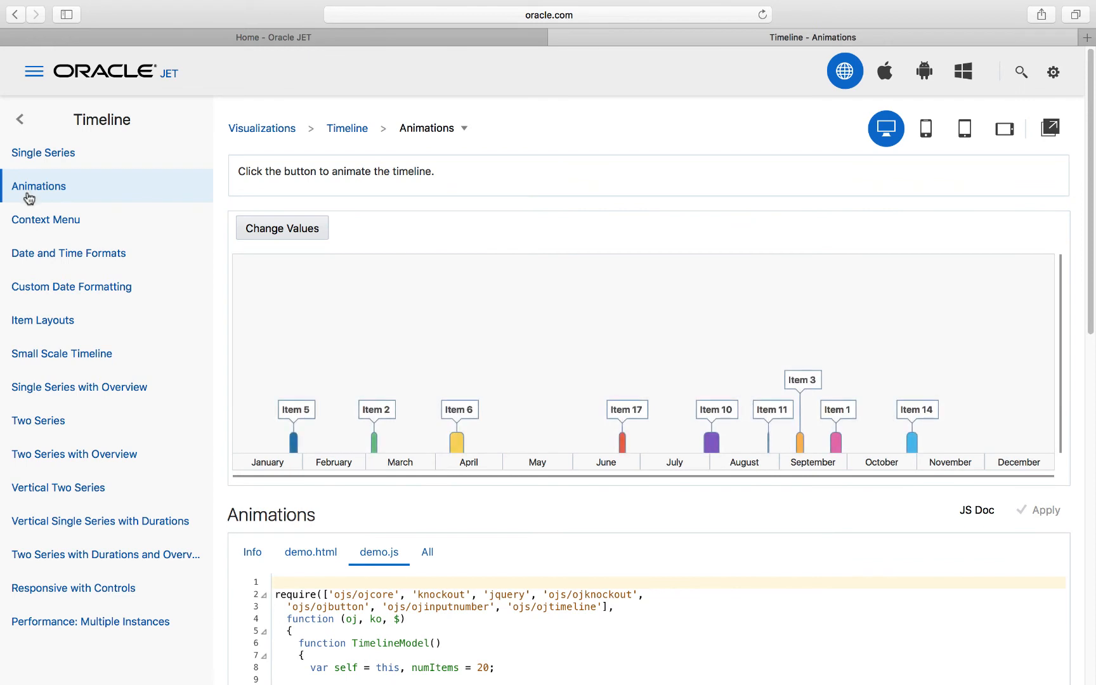
mouse_move(243, 287)
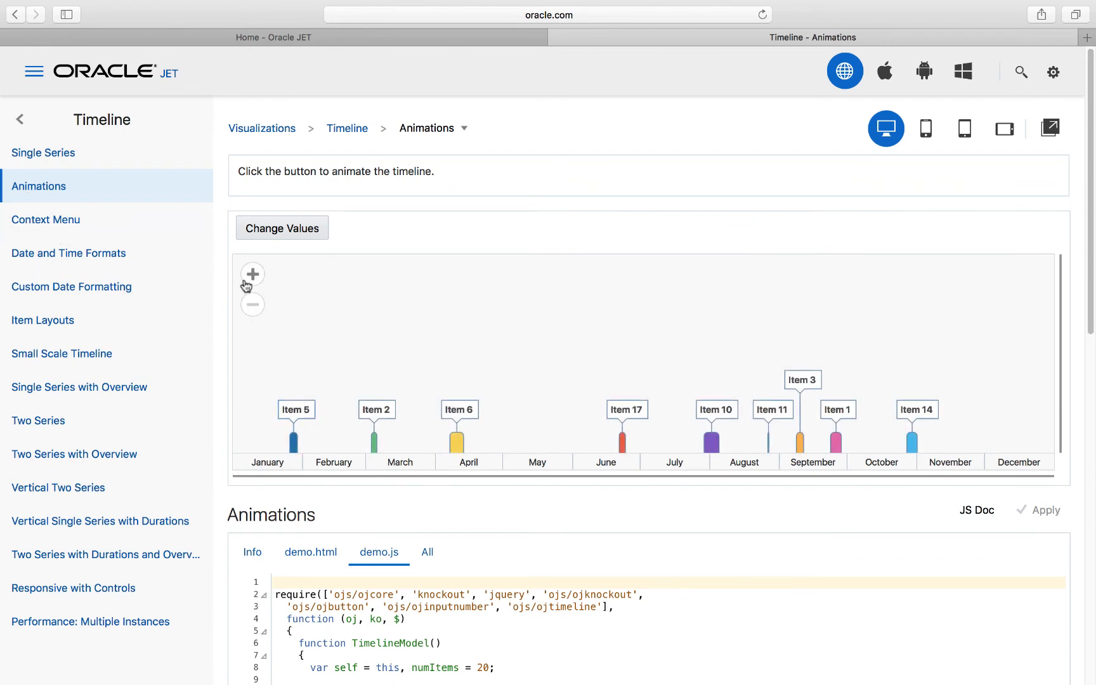
left_click(251, 273)
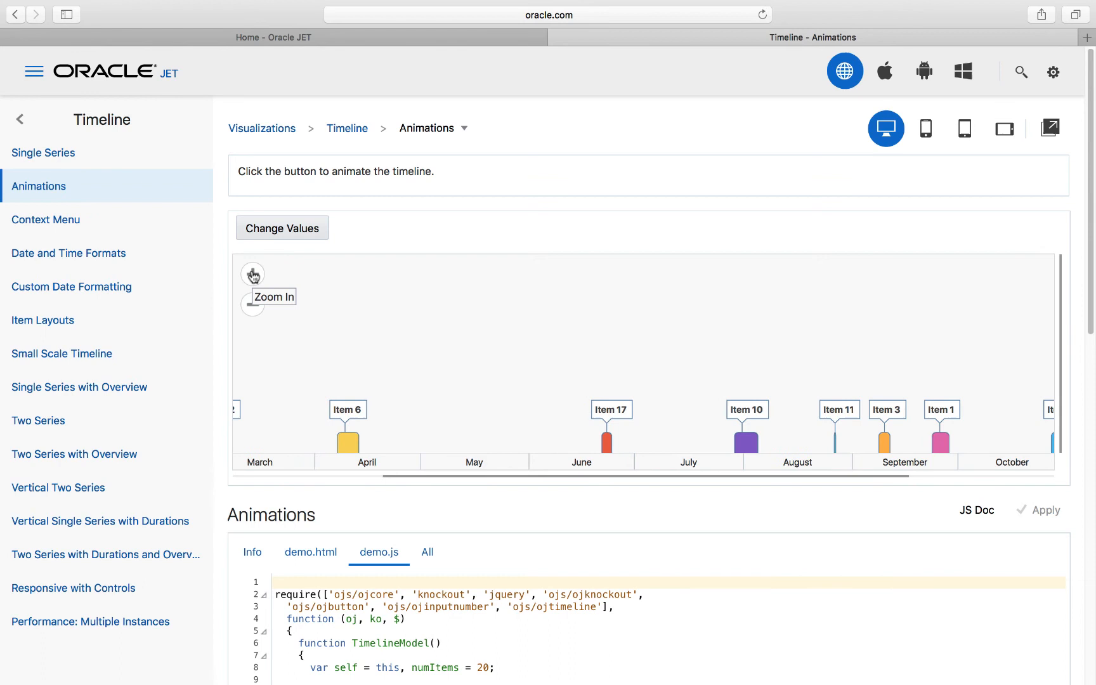
Step: Choose Action 1 for ATP Brasil Open and Action 2 for ATP VTR Open in the Context Menu demo
left_click(46, 218)
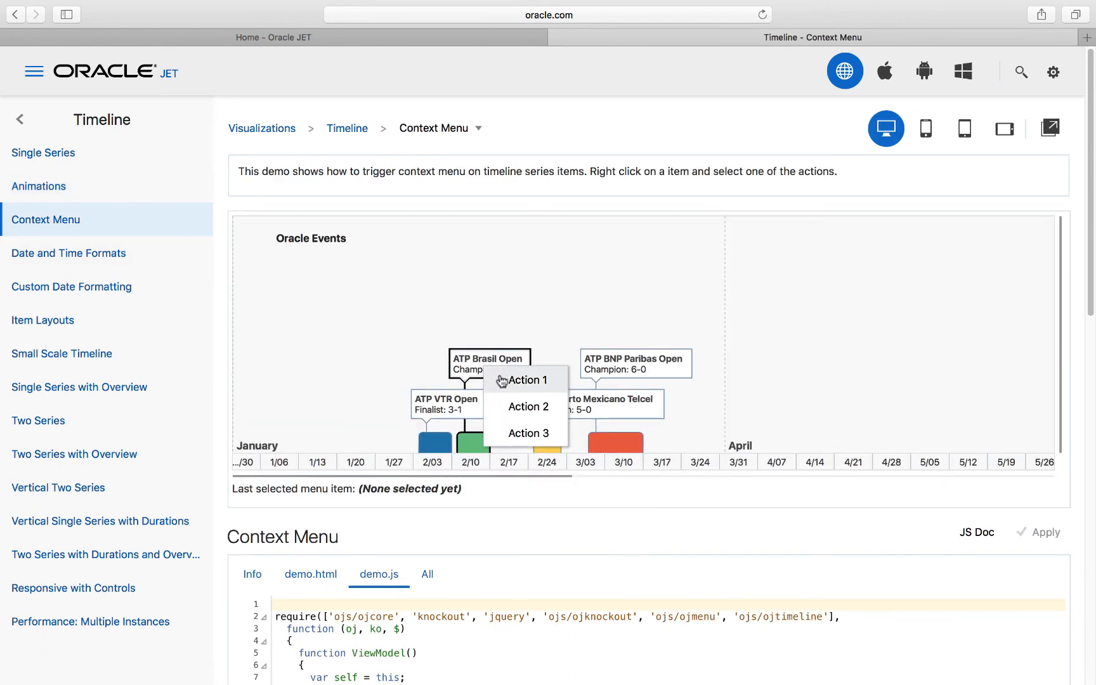
left_click(525, 379)
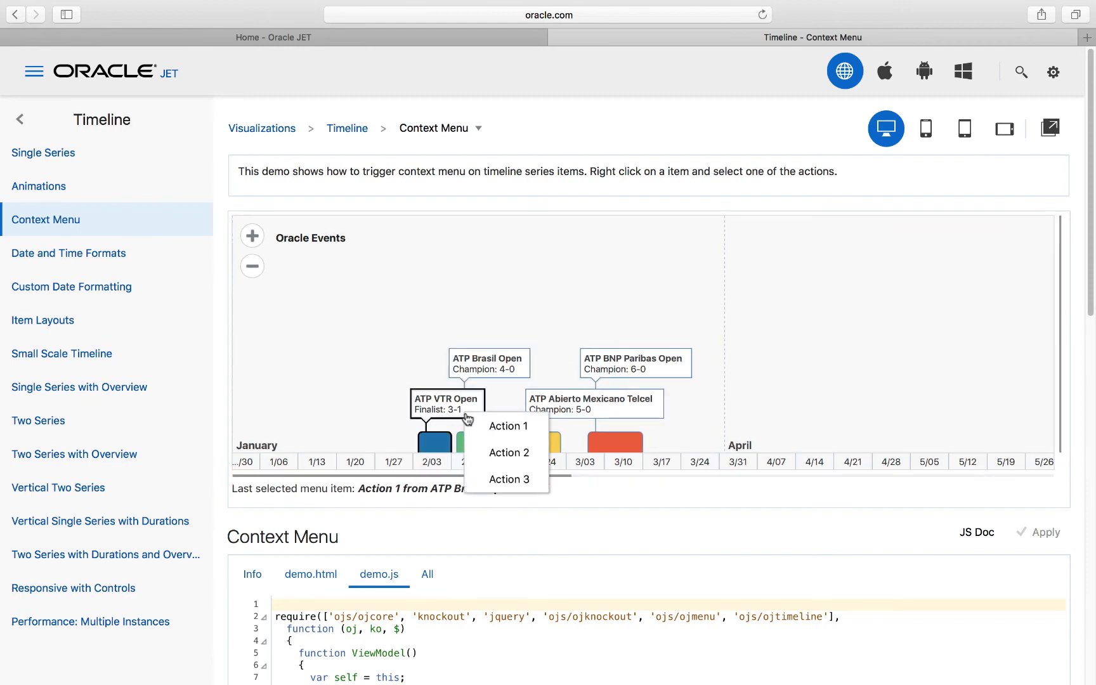
left_click(508, 453)
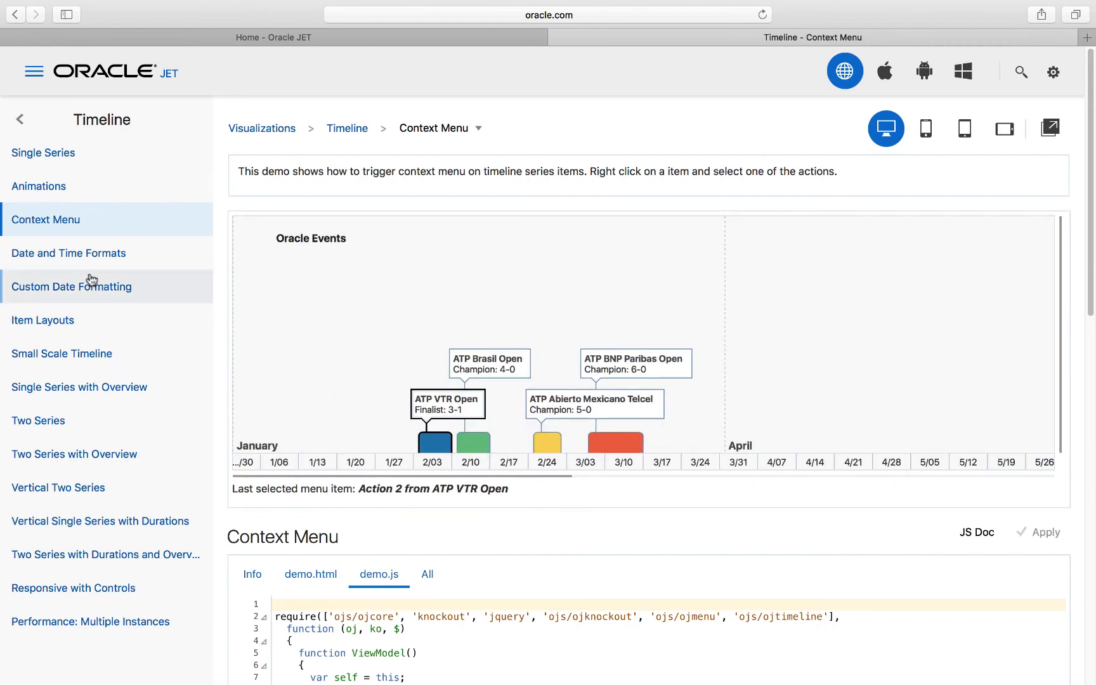
left_click(68, 252)
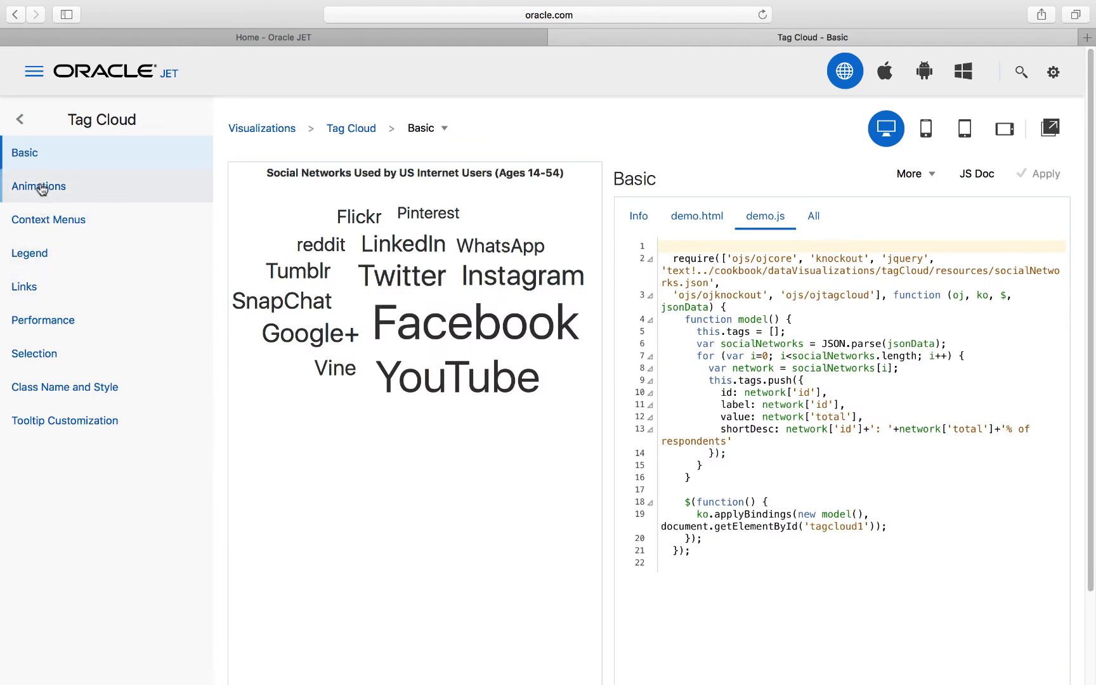
Step: Animate the social network tag cloud by updating its values twice
left_click(38, 187)
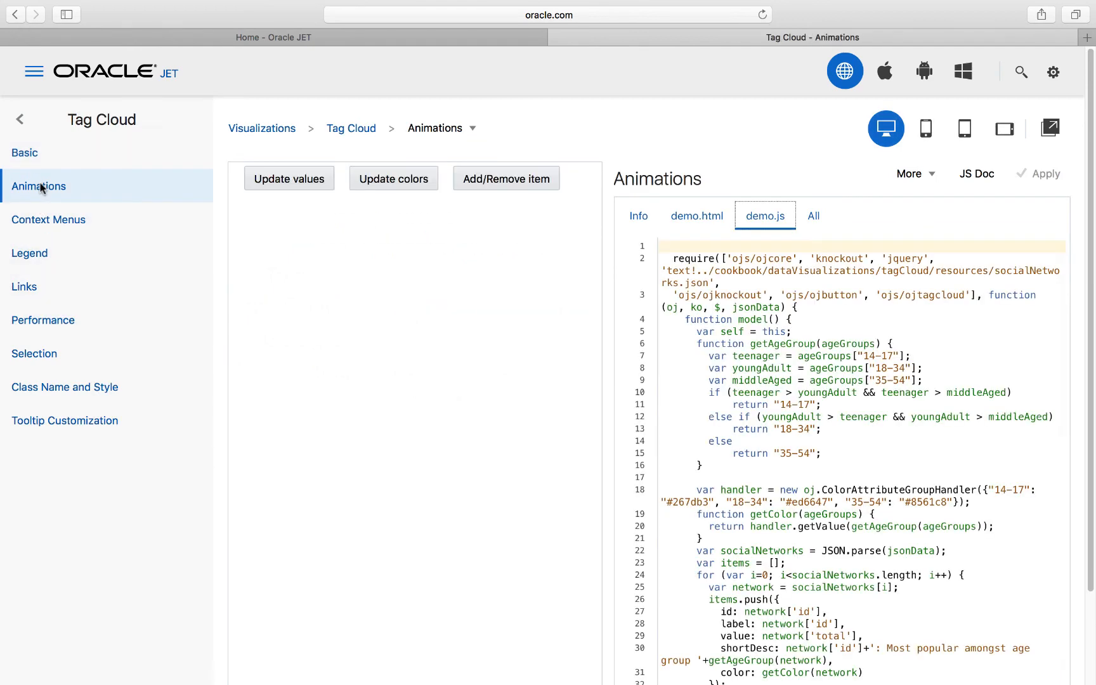
left_click(289, 179)
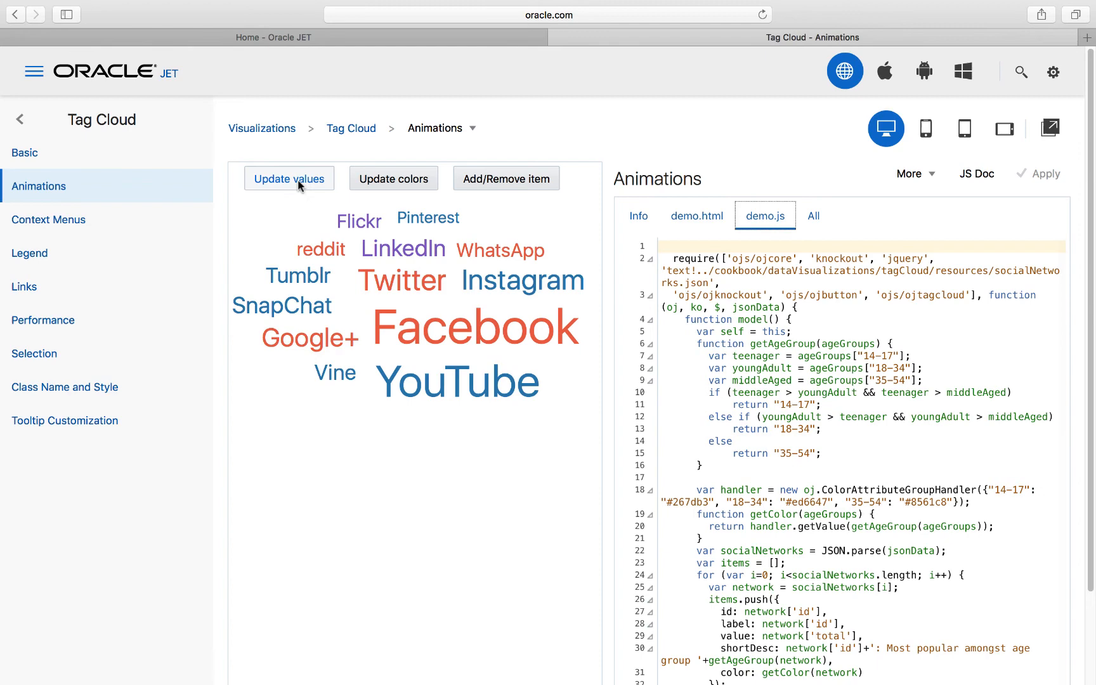
left_click(289, 179)
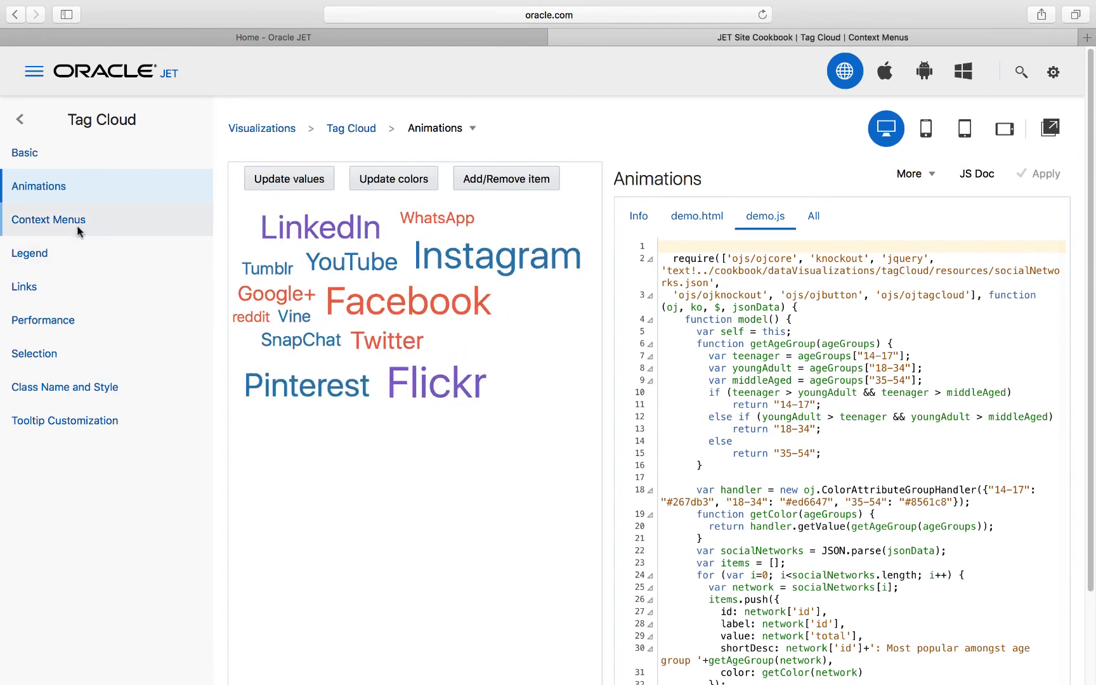
Step: Bring up the context-menu actions for the Google+ tag, then return to the visualizations list
left_click(48, 219)
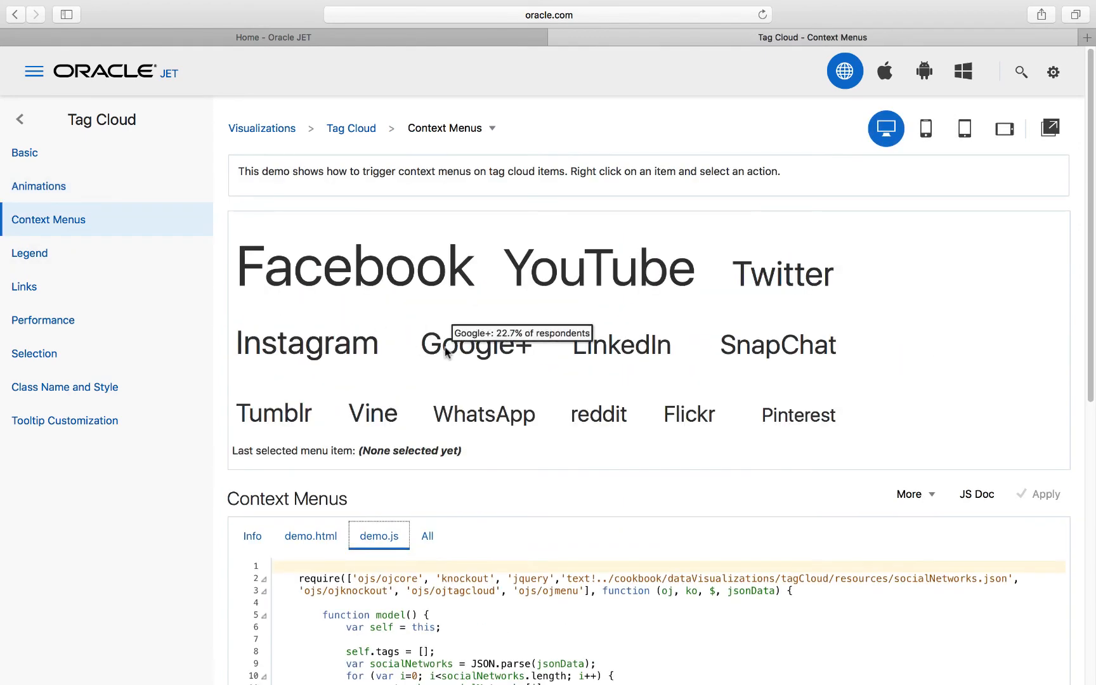
right_click(475, 345)
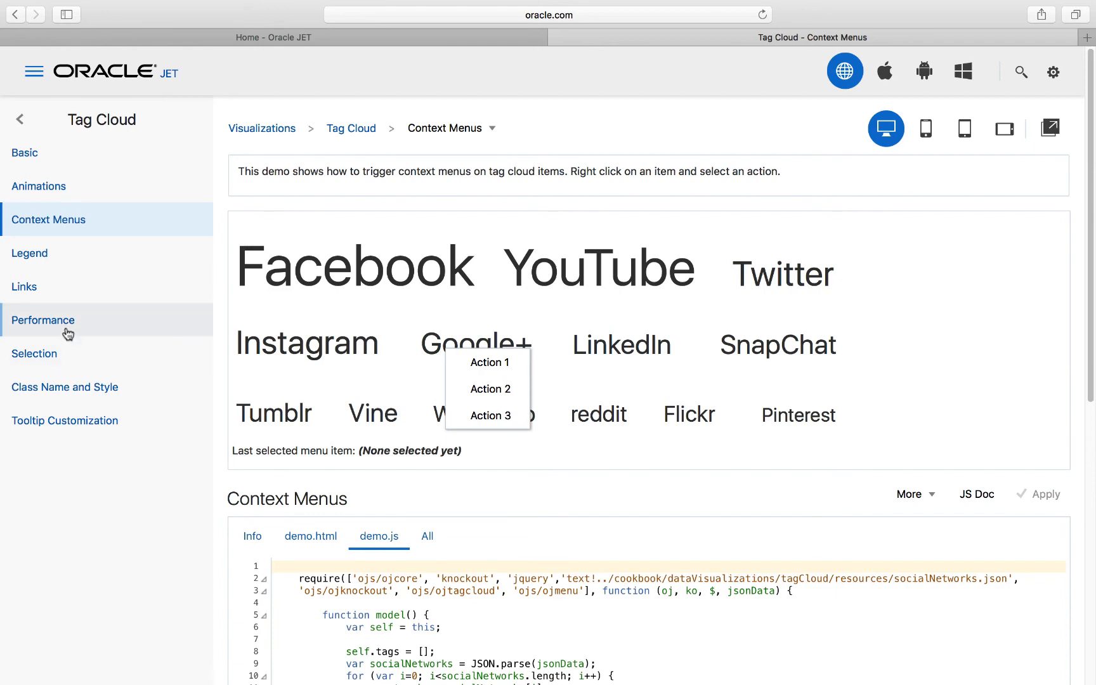
left_click(42, 319)
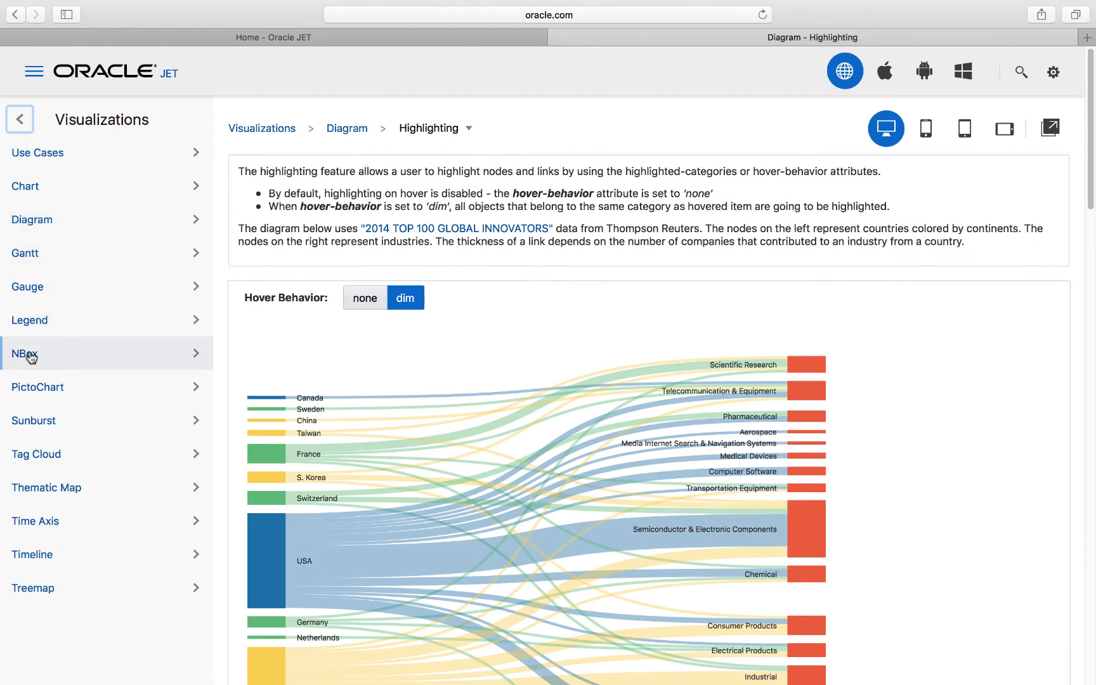
mouse_move(33, 420)
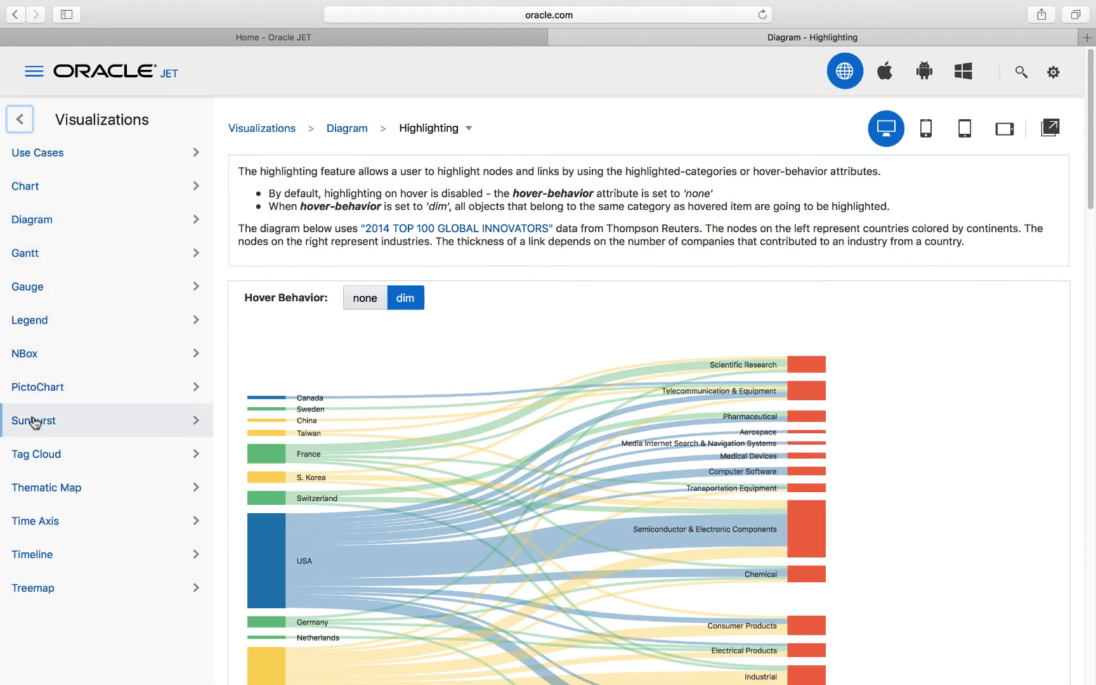
Step: Show the Treemap demo topics in the Visualizations side list
left_click(33, 587)
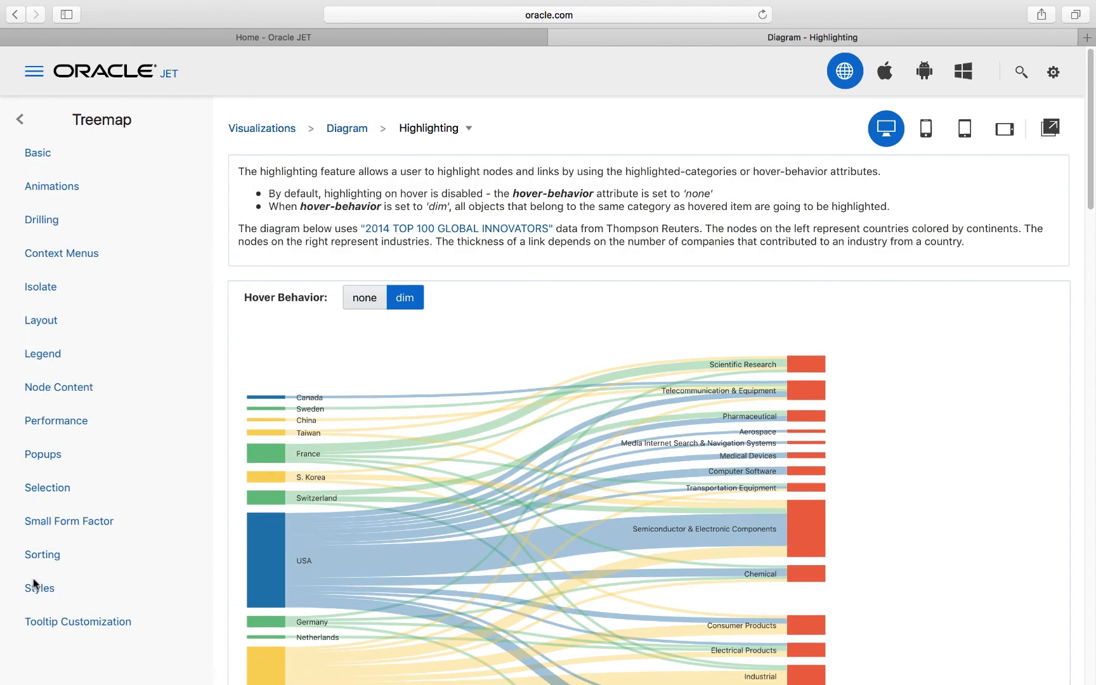